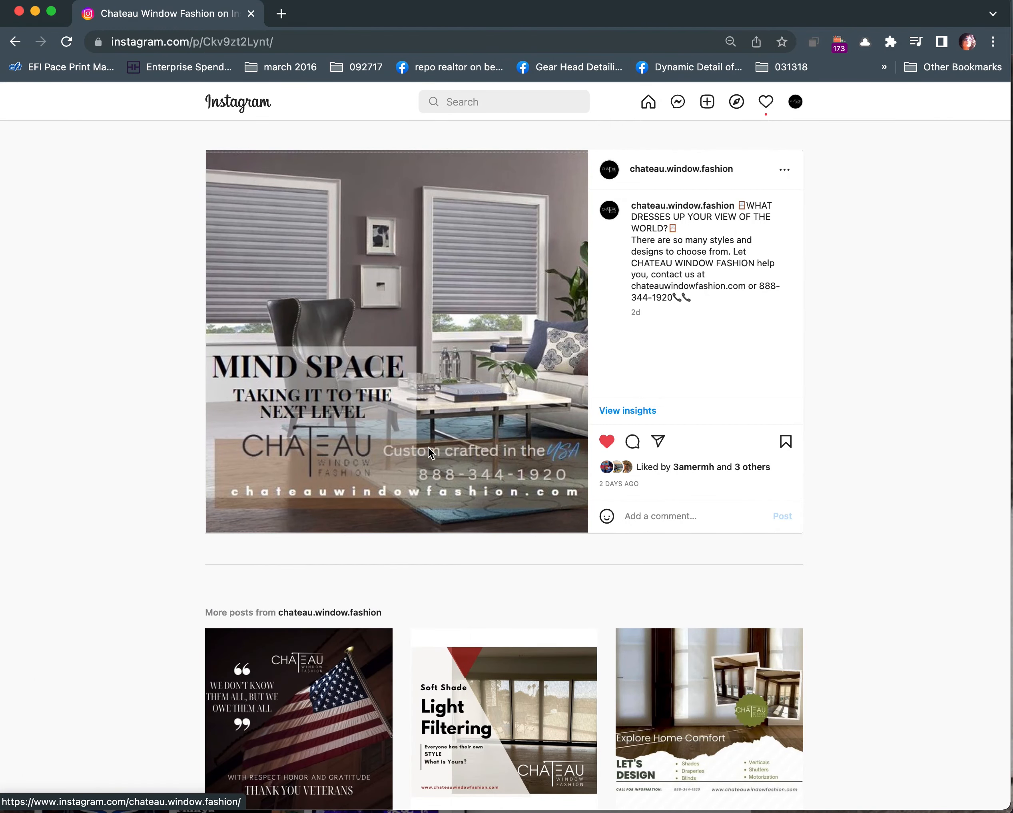
mouse_move(294, 399)
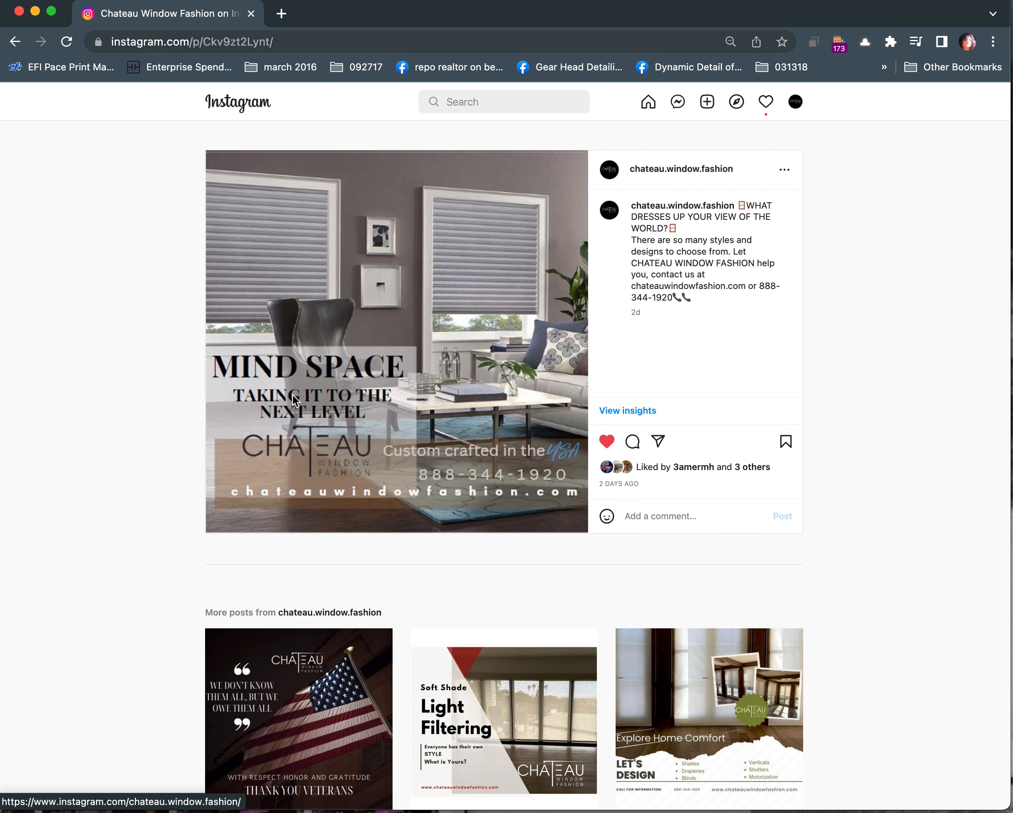
mouse_move(347, 472)
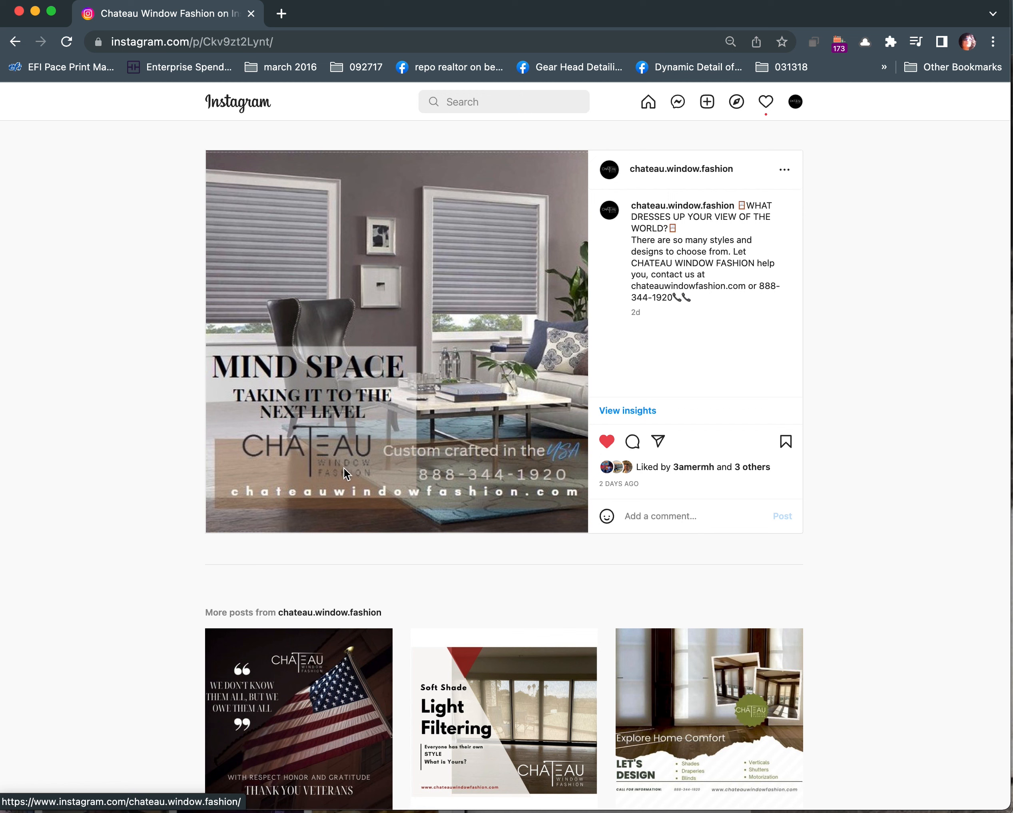
mouse_move(321, 476)
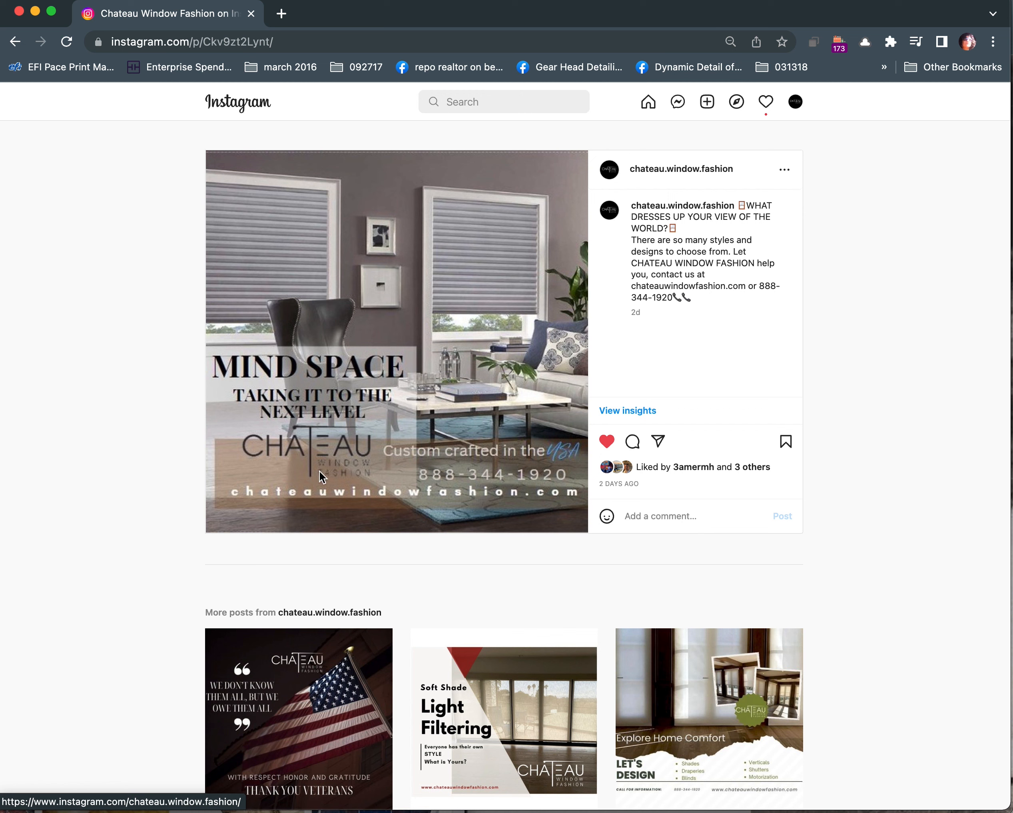
mouse_move(390, 455)
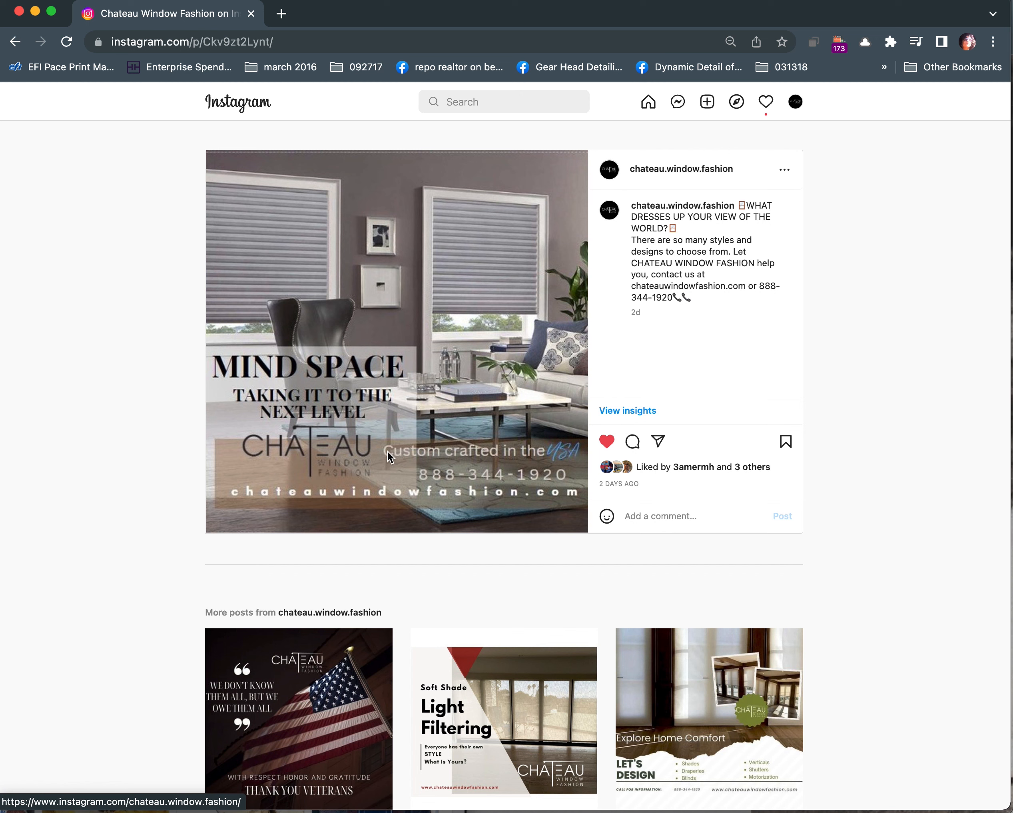
mouse_move(417, 463)
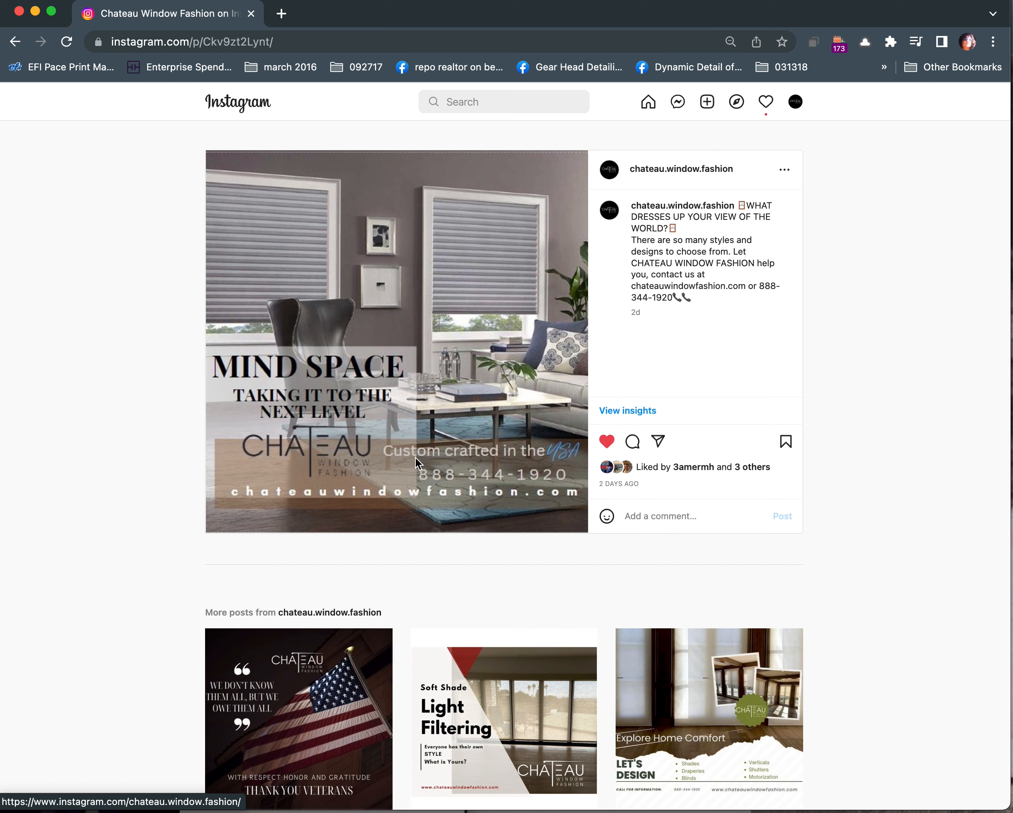
mouse_move(378, 465)
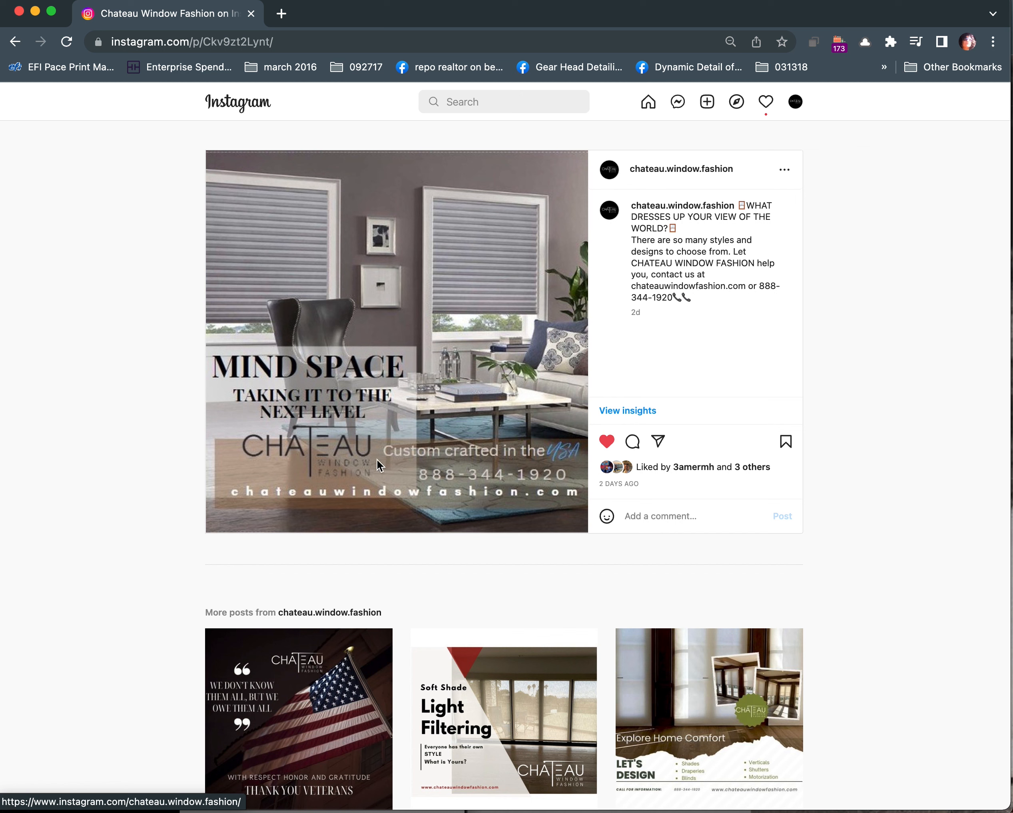
mouse_move(509, 504)
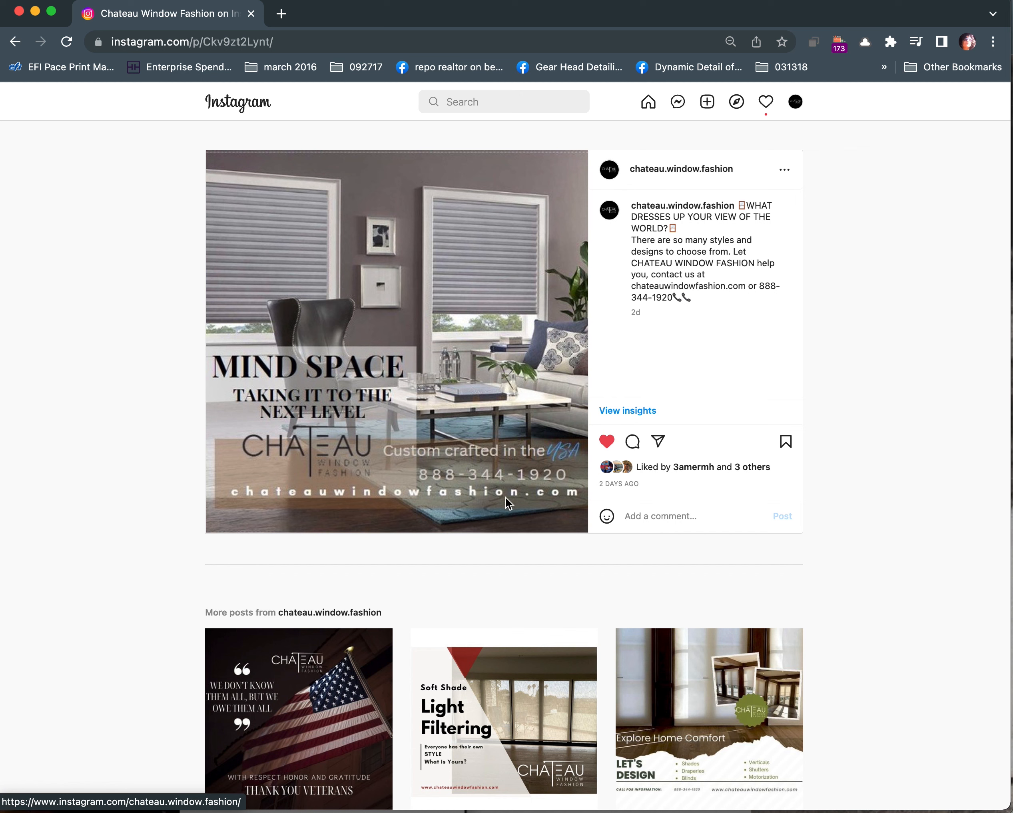
mouse_move(268, 520)
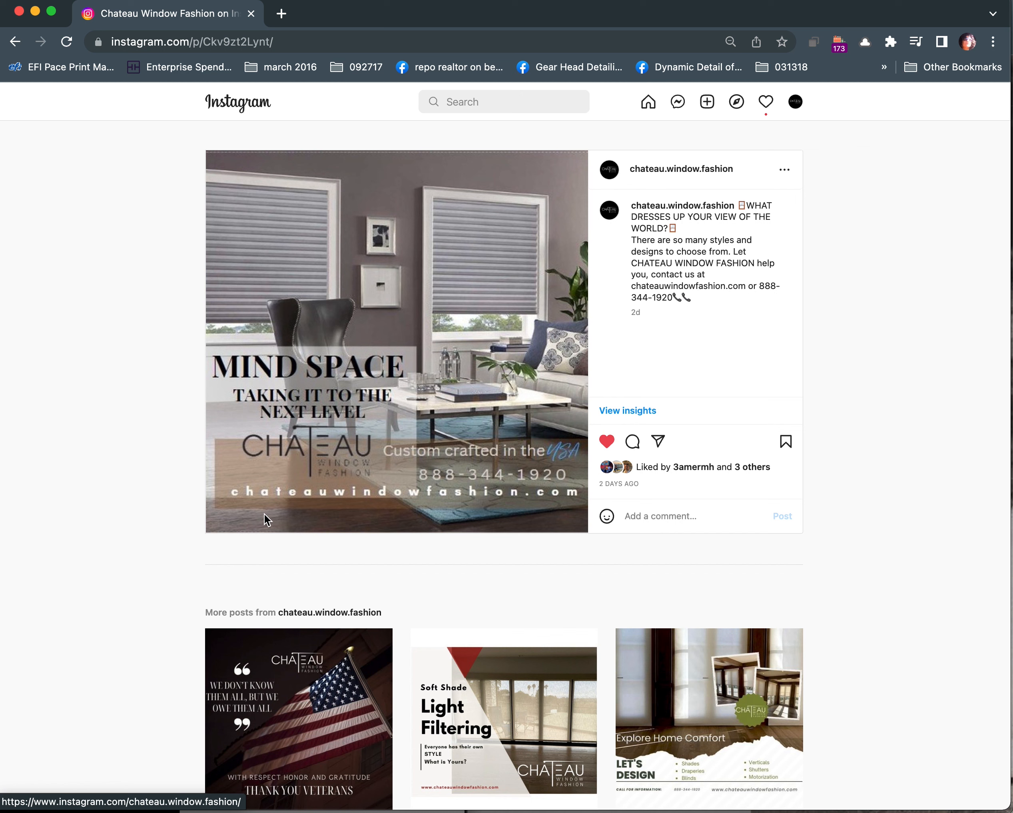
mouse_move(525, 497)
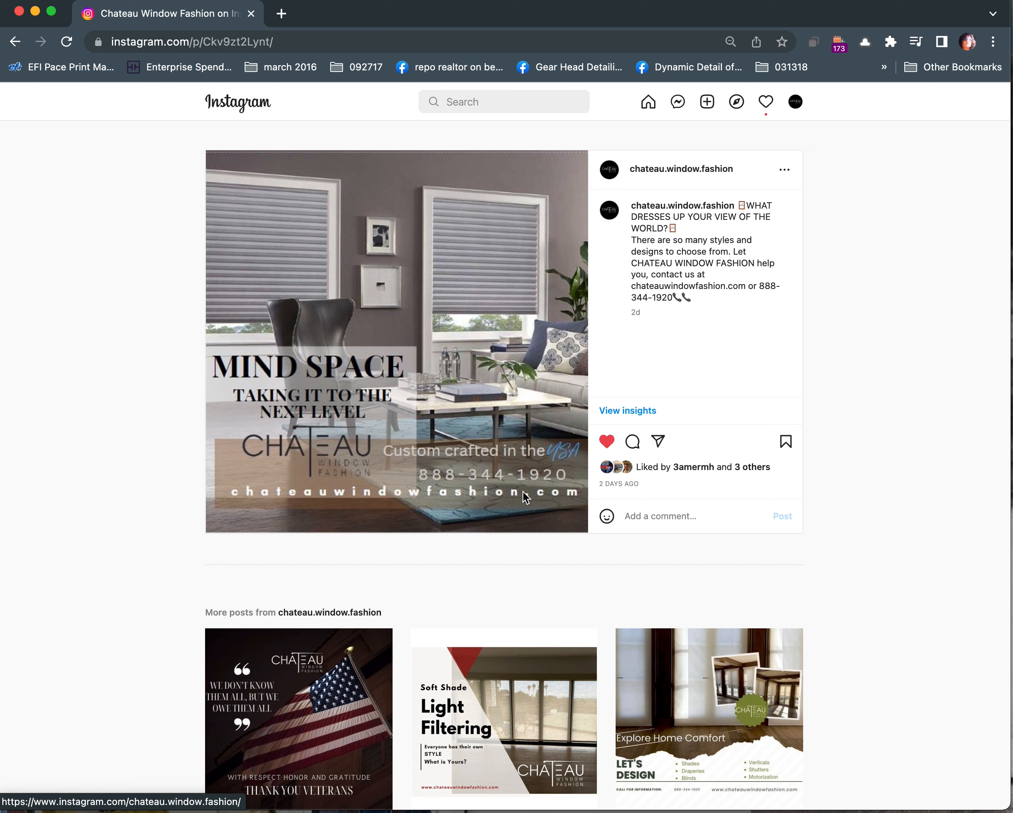
mouse_move(285, 501)
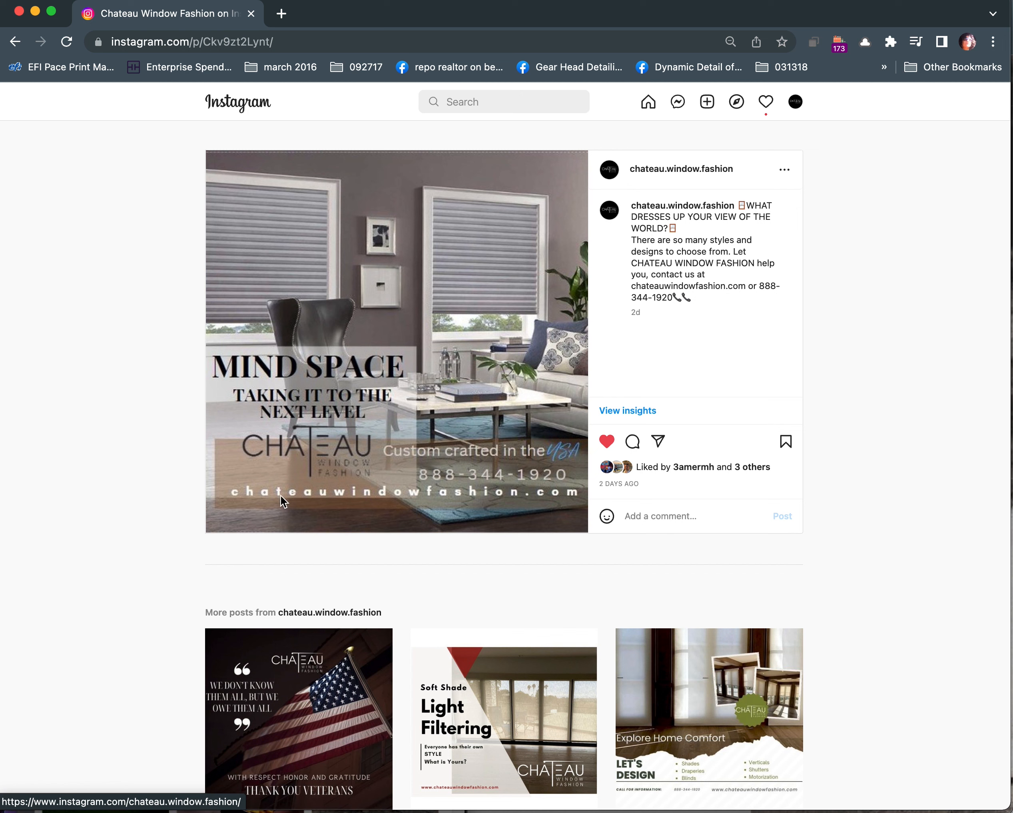
mouse_move(529, 503)
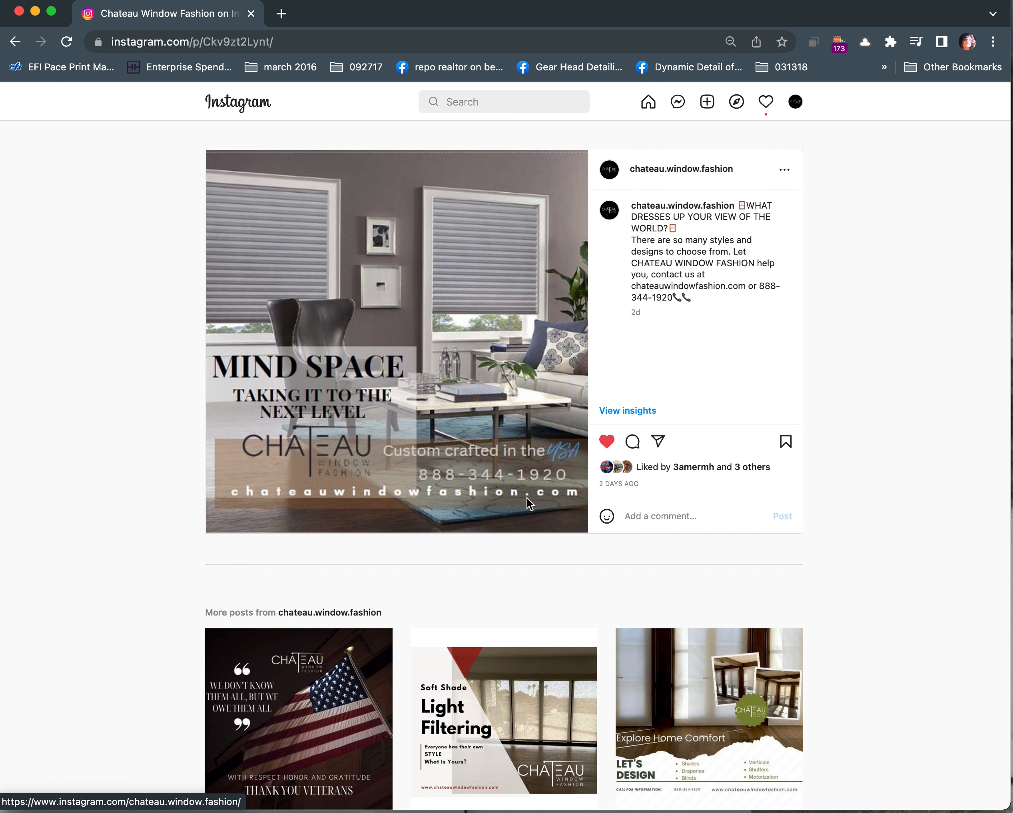
mouse_move(234, 496)
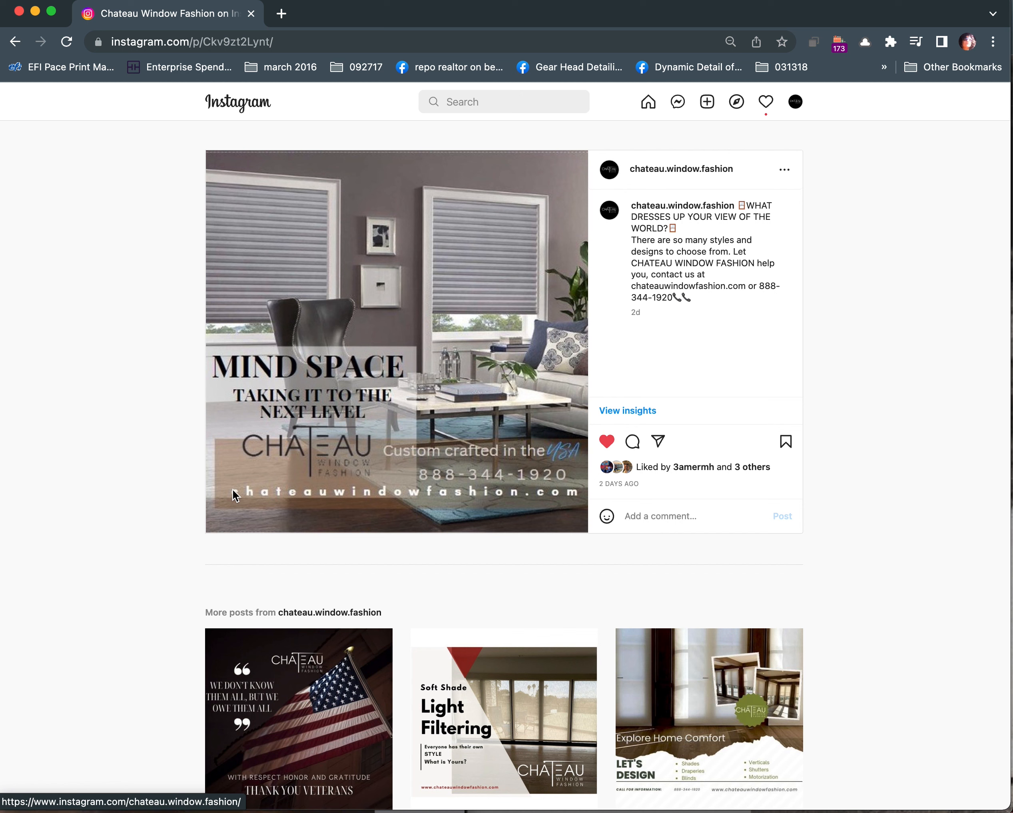
mouse_move(326, 361)
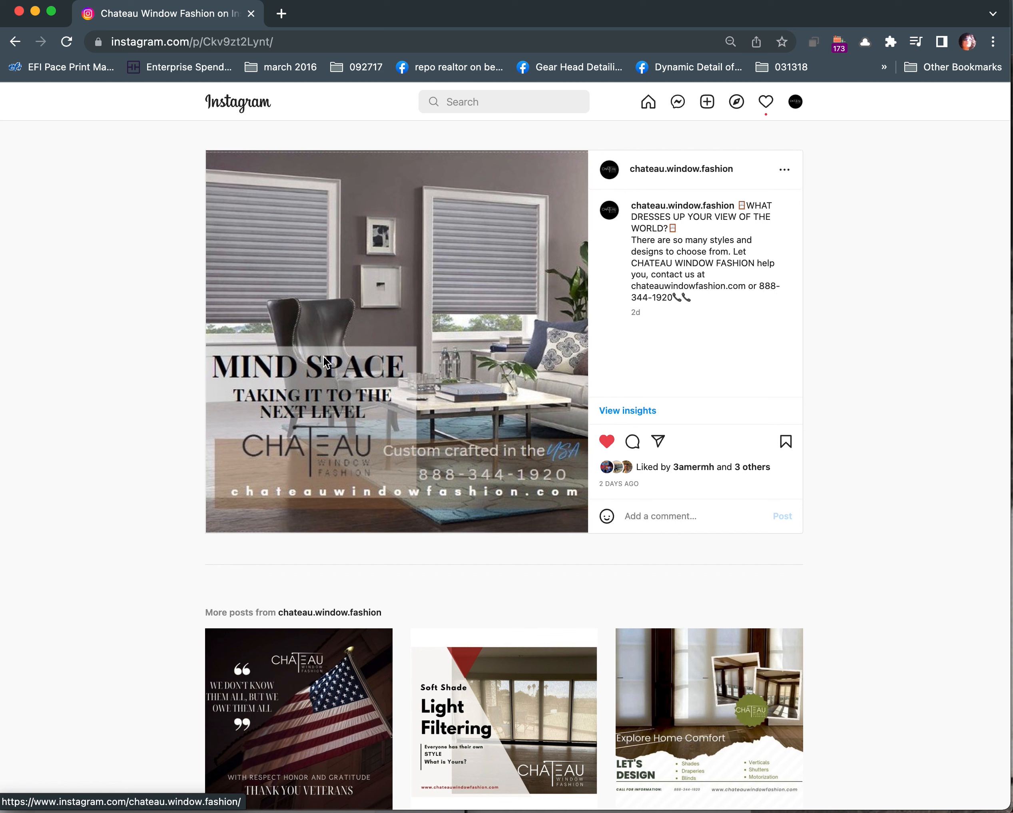
mouse_move(364, 380)
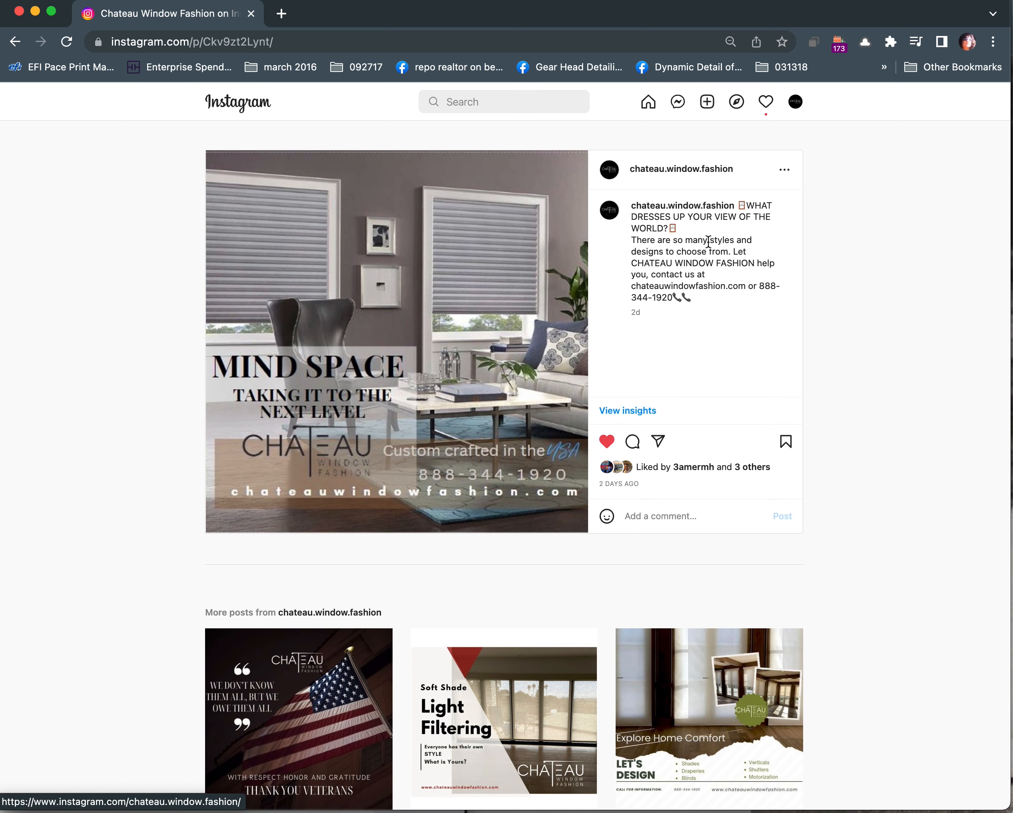
Scroll down the Explore Home Comfort post to review its layout and caption
scroll(down, 3)
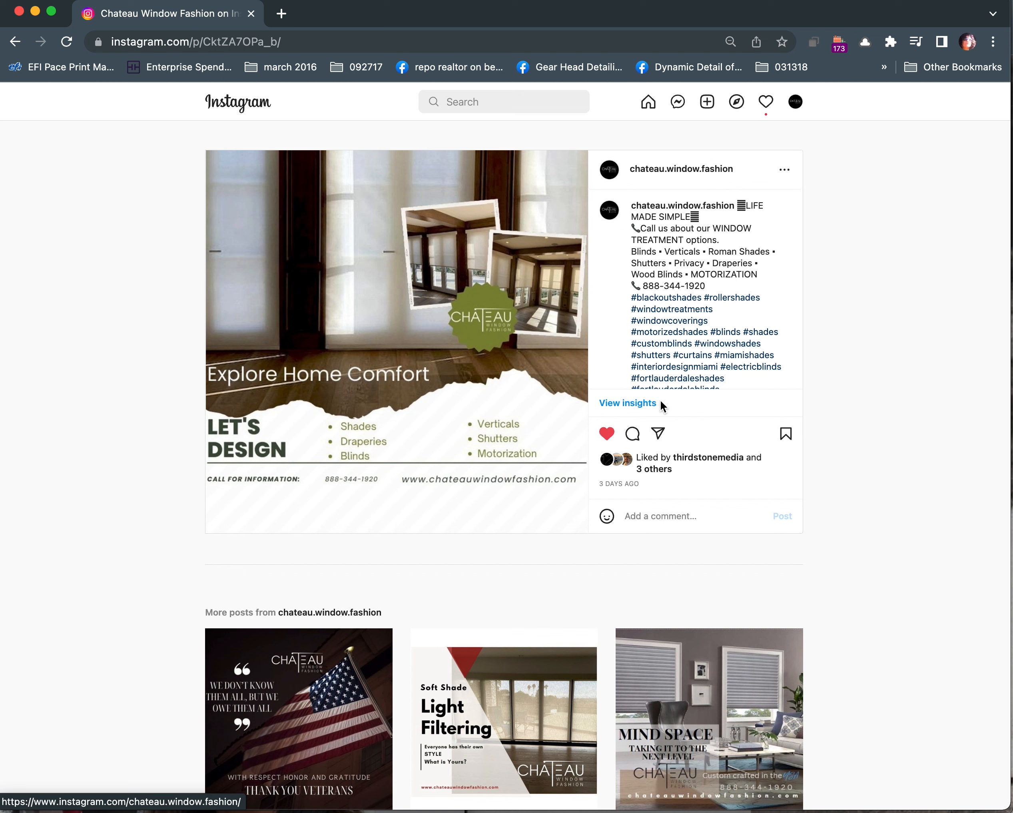
mouse_move(475, 333)
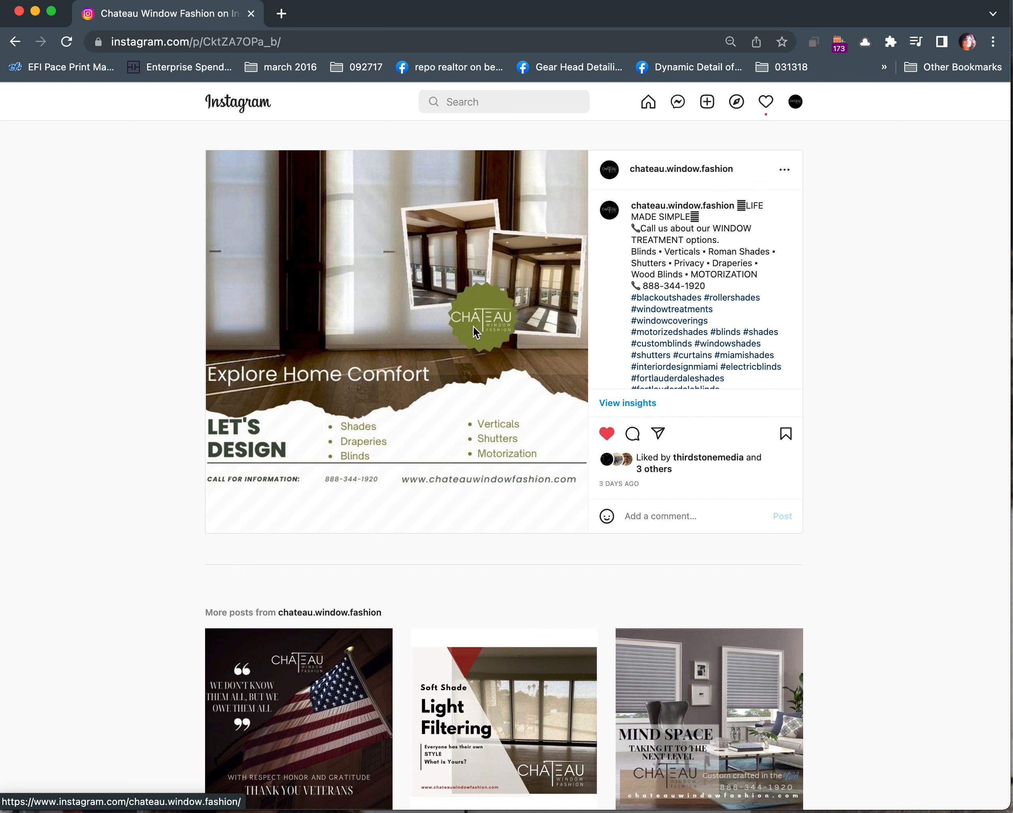
mouse_move(425, 234)
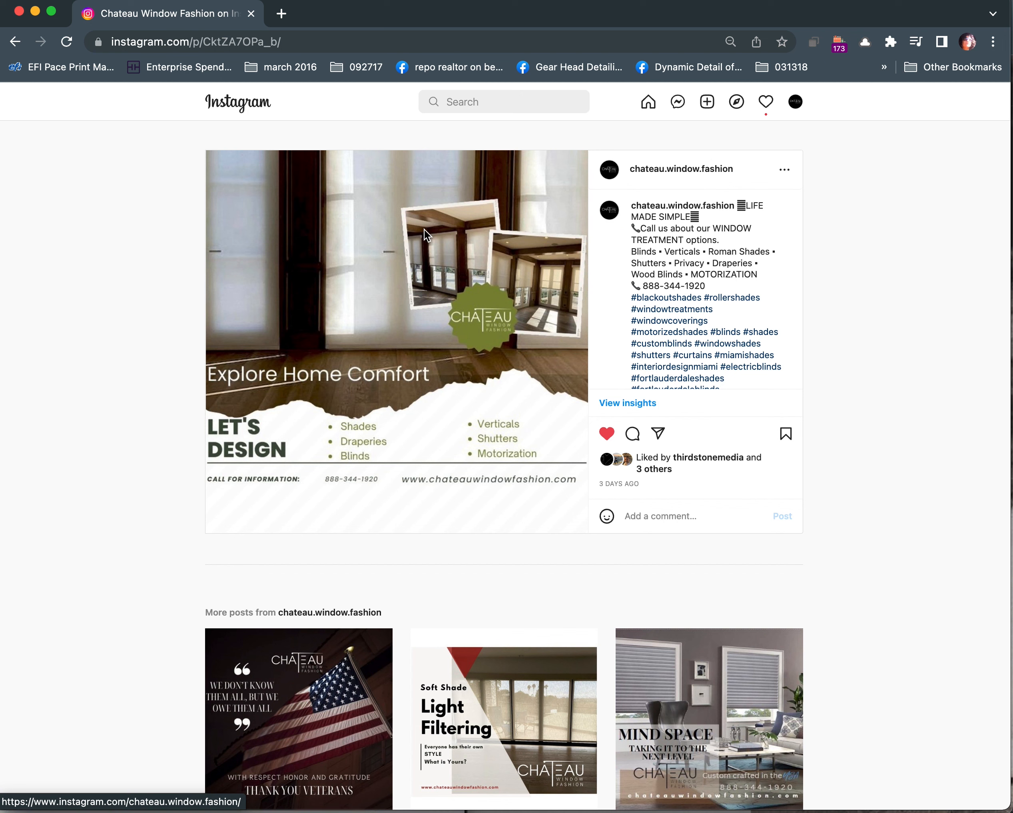
mouse_move(422, 331)
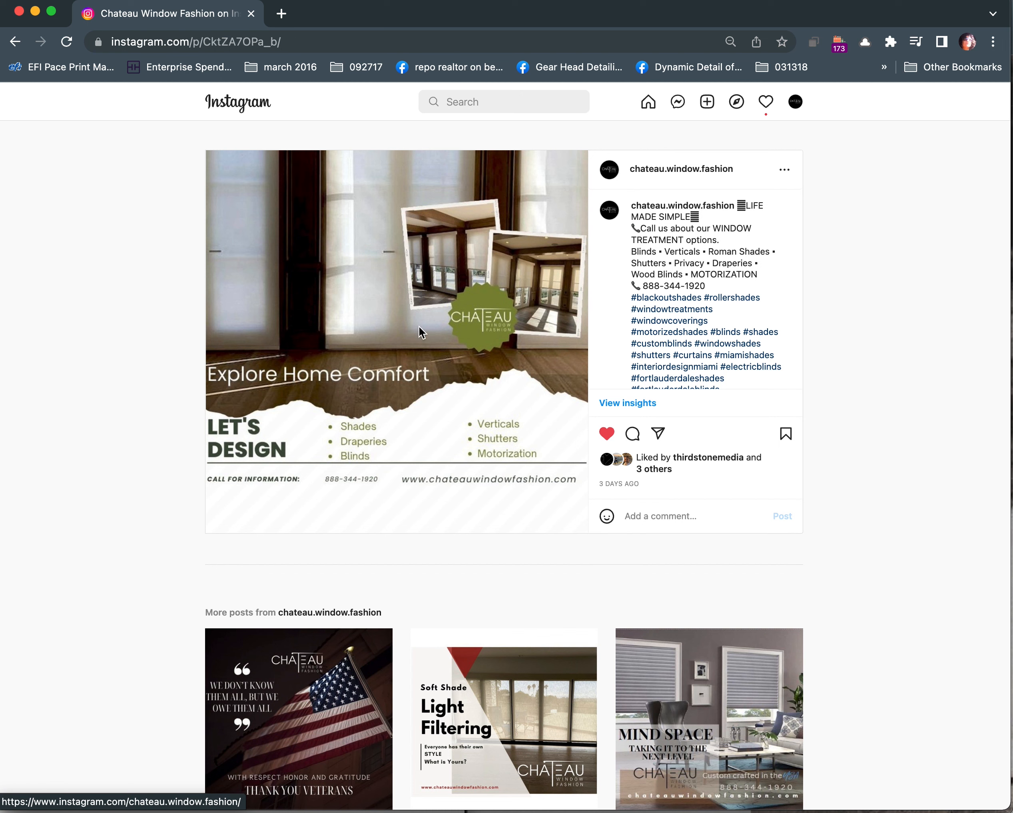
mouse_move(467, 325)
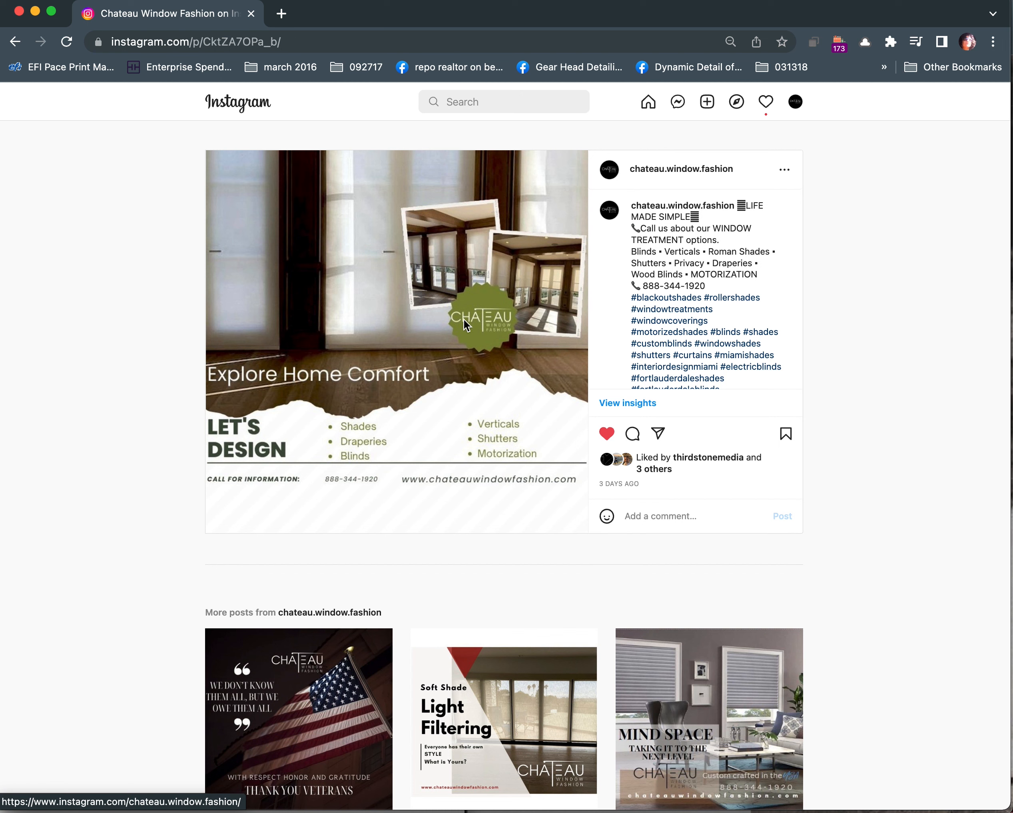
mouse_move(566, 411)
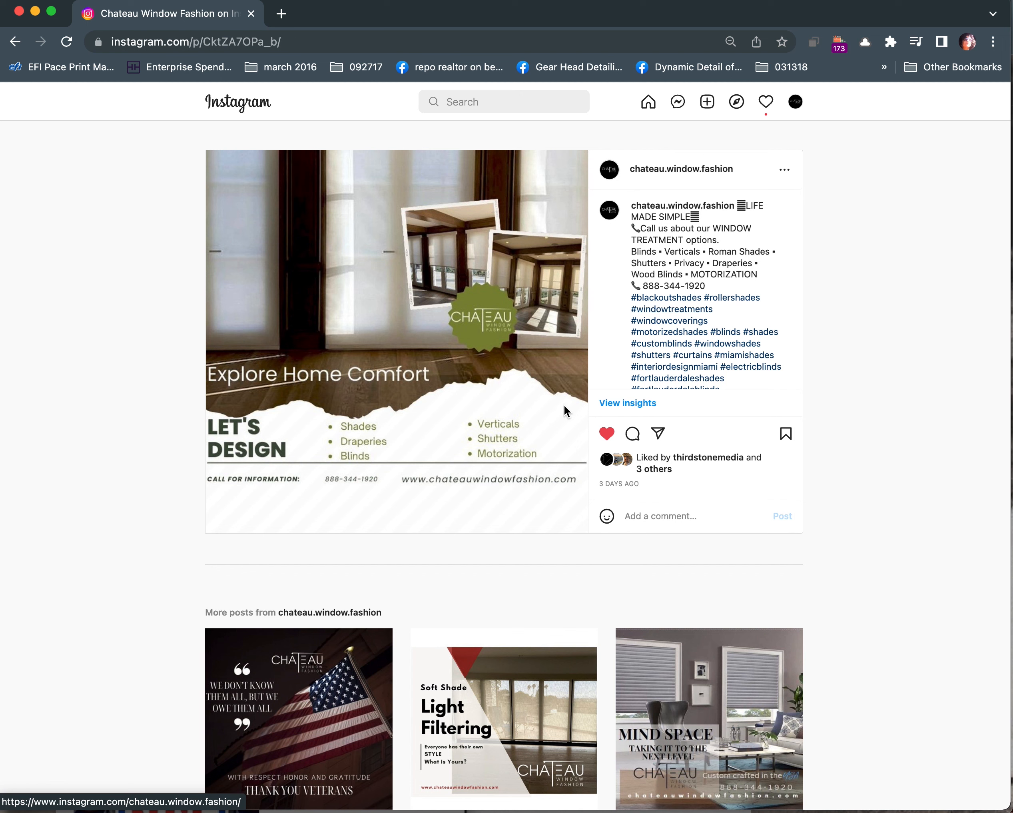
mouse_move(211, 459)
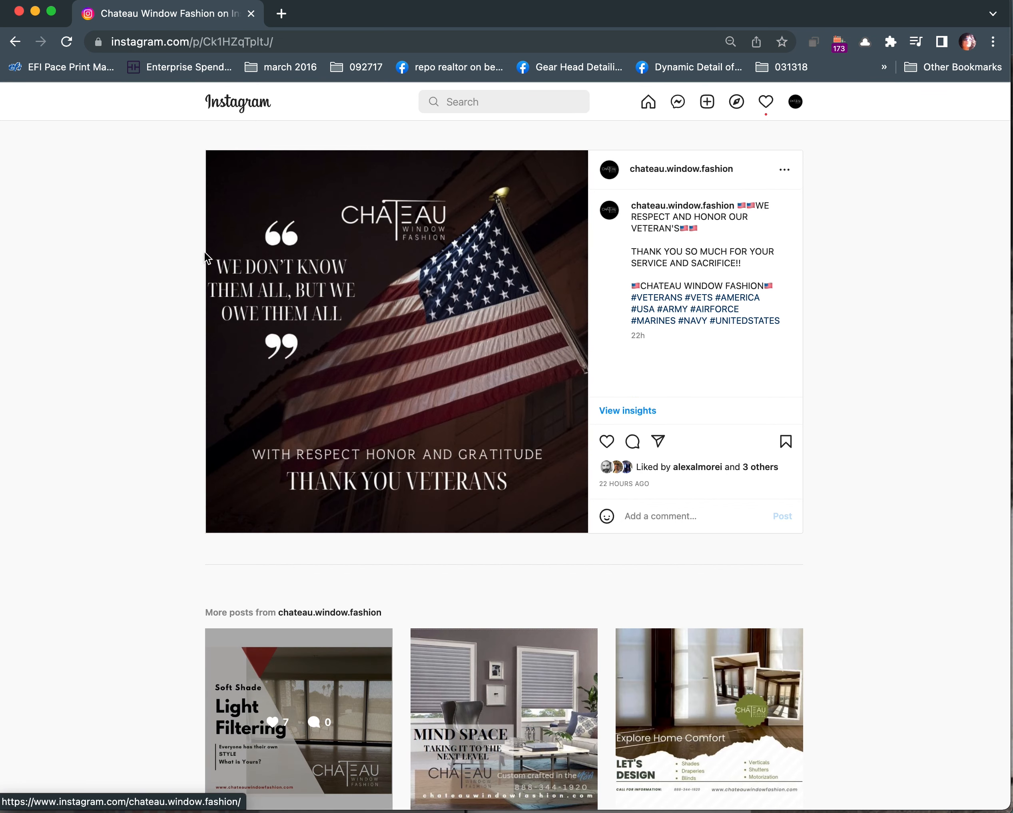
mouse_move(263, 340)
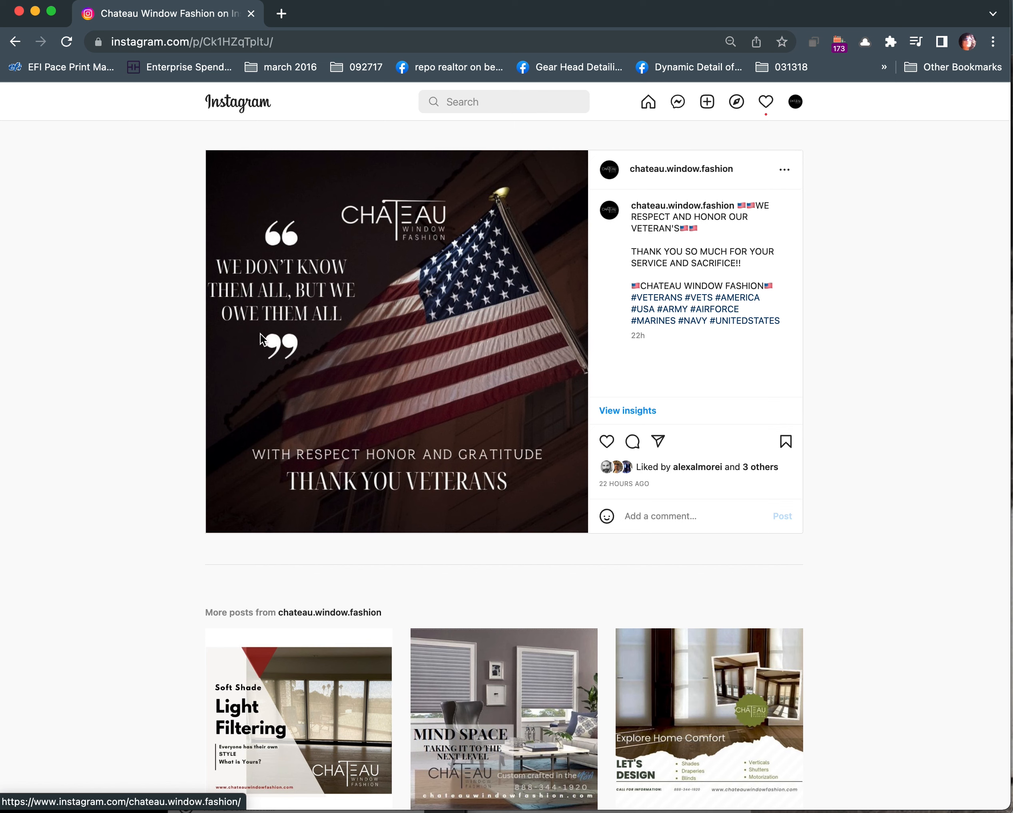
mouse_move(280, 315)
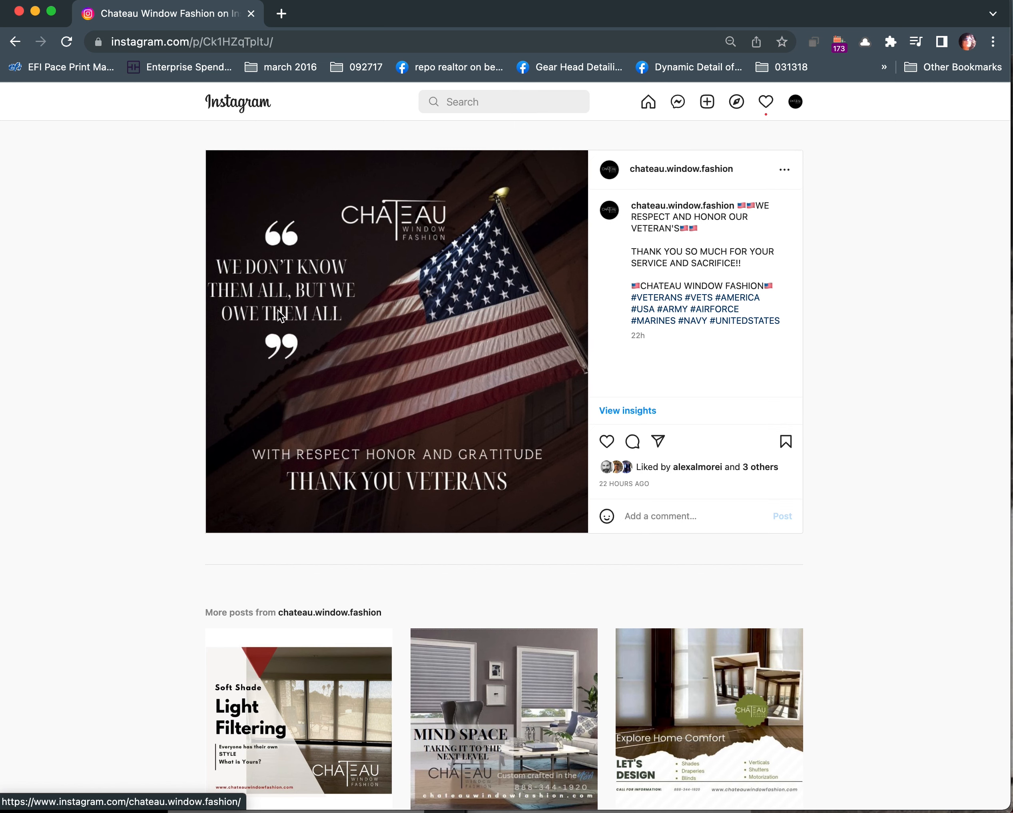
Scroll down past the Thank You Veterans post to the More posts grid
scroll(down, 3)
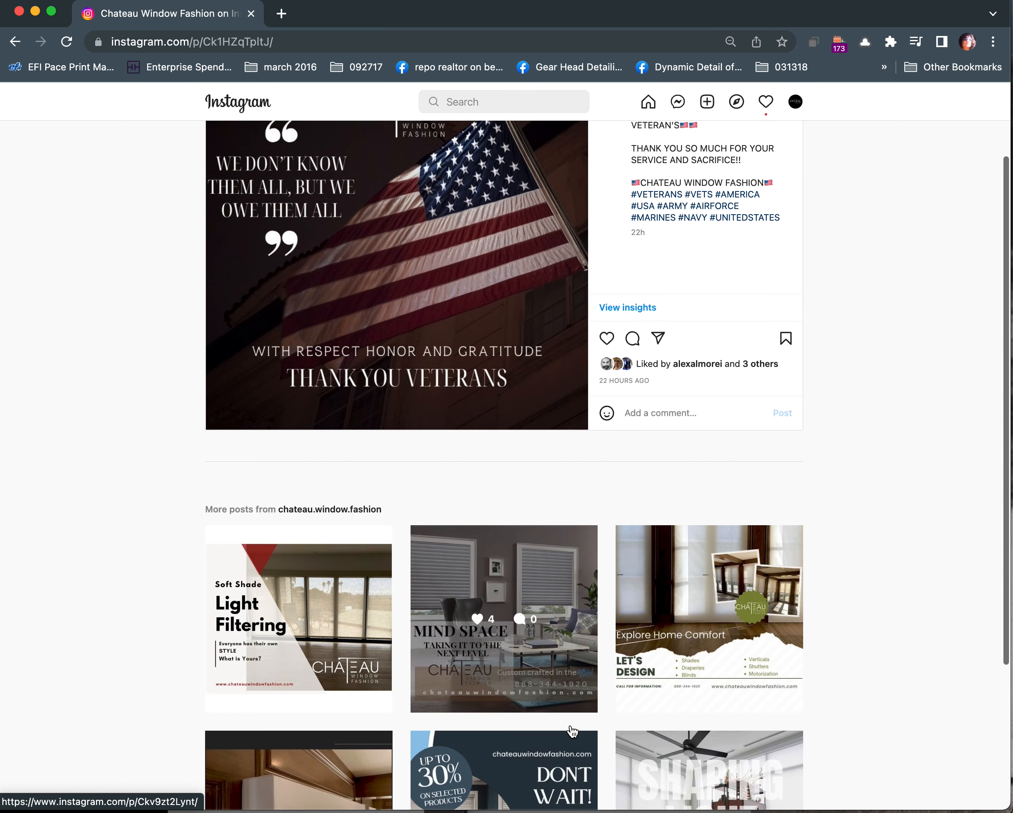
scroll(down, 3)
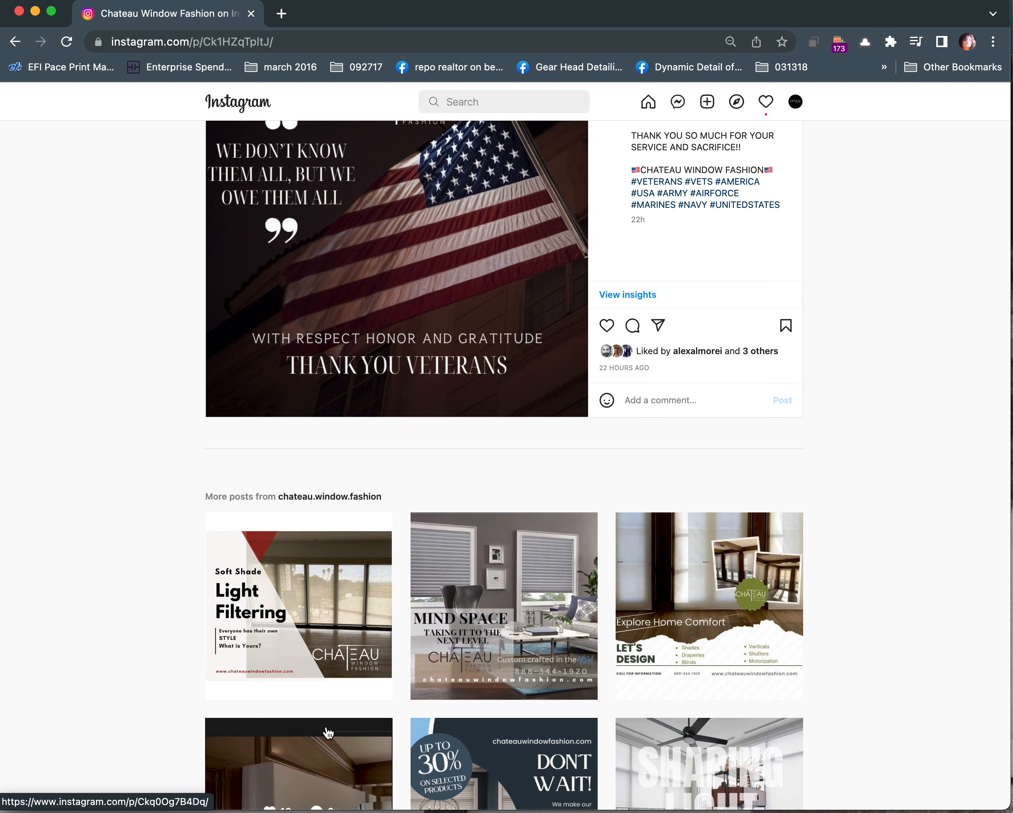
scroll(down, 3)
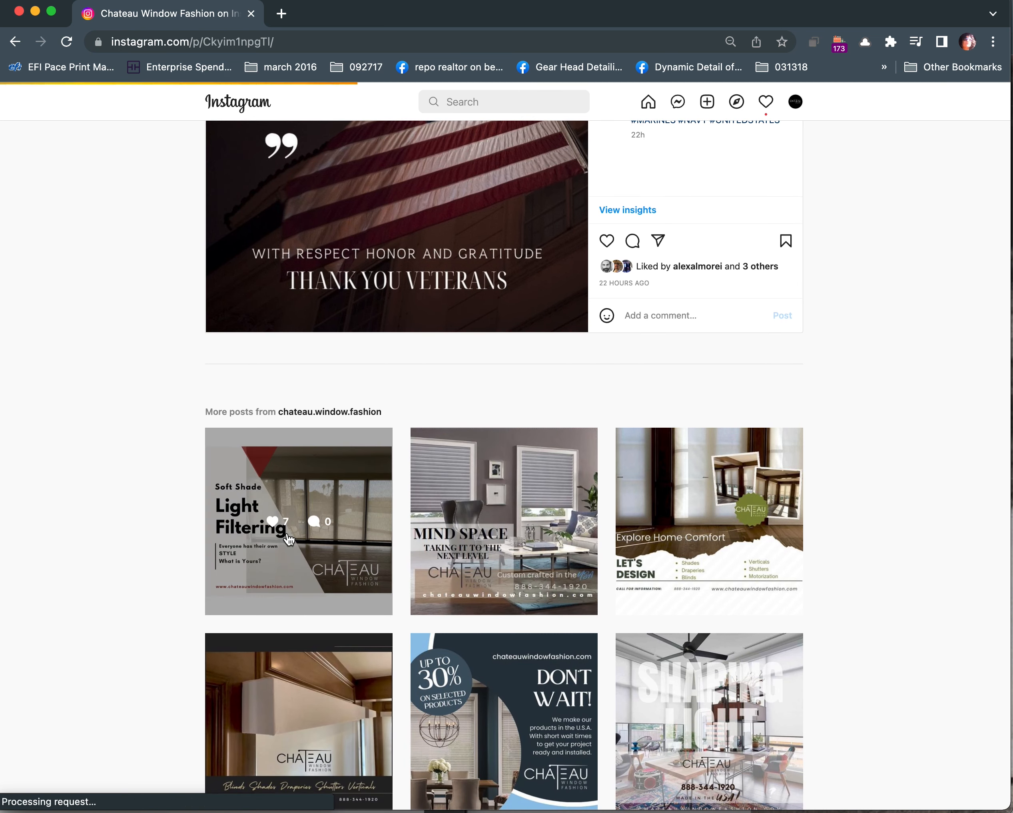
click(299, 520)
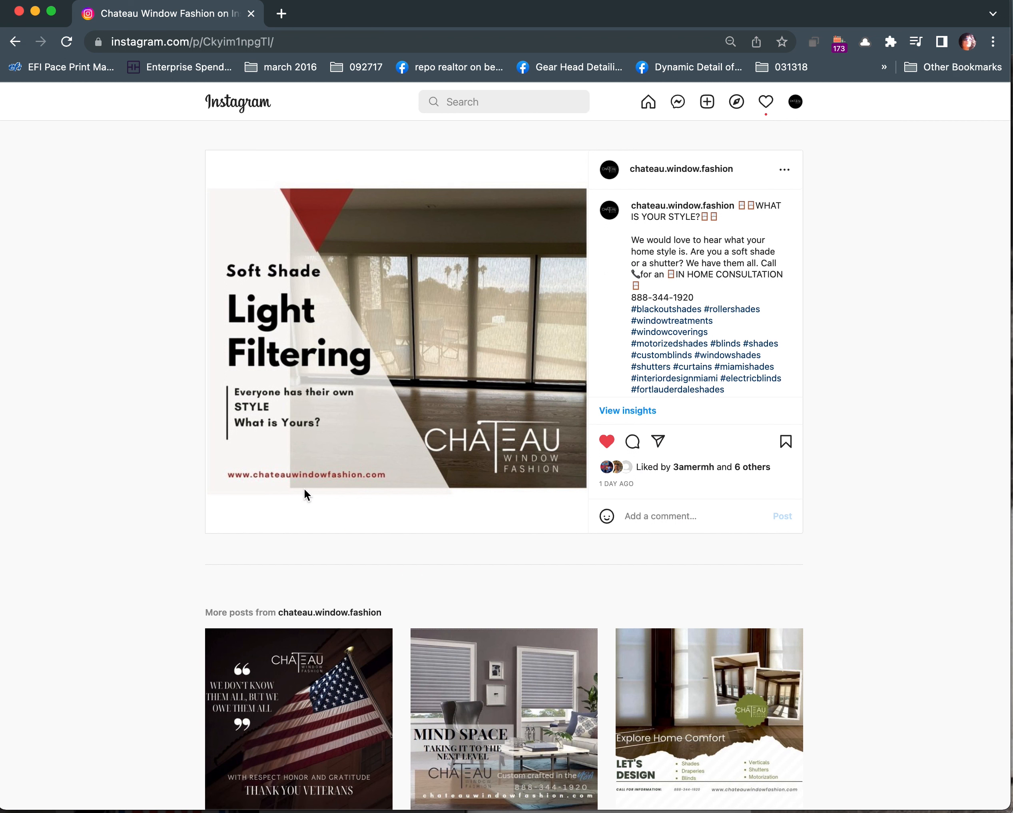
mouse_move(385, 480)
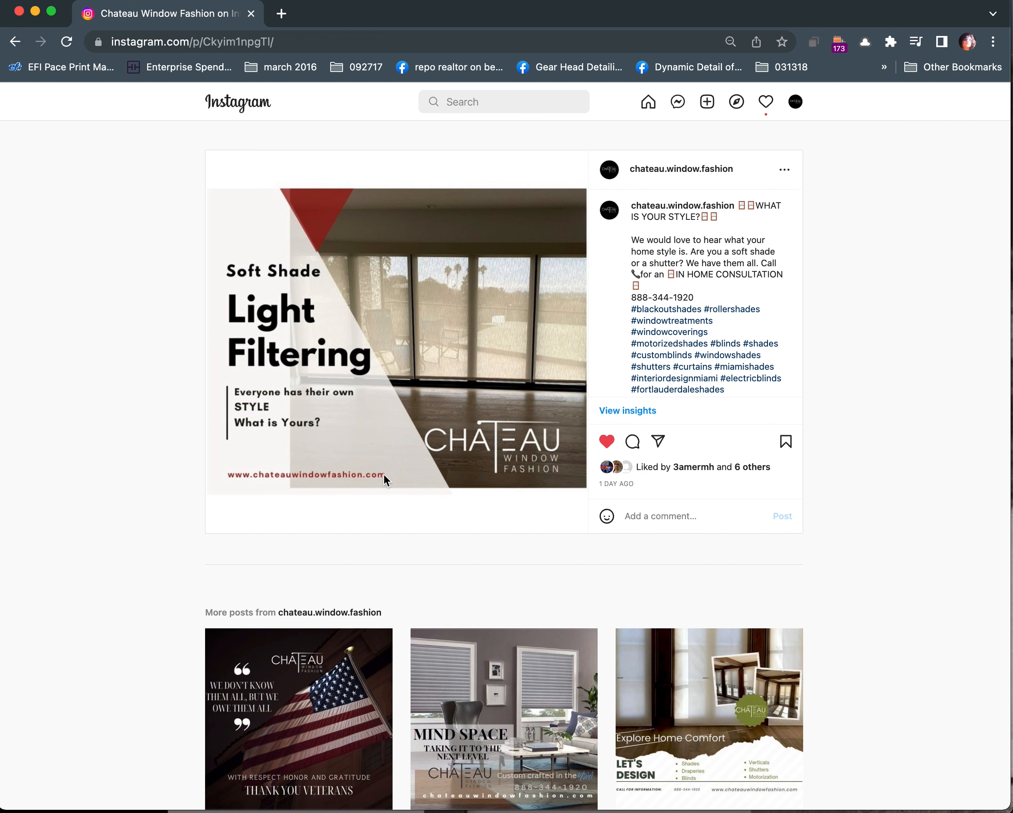
mouse_move(224, 239)
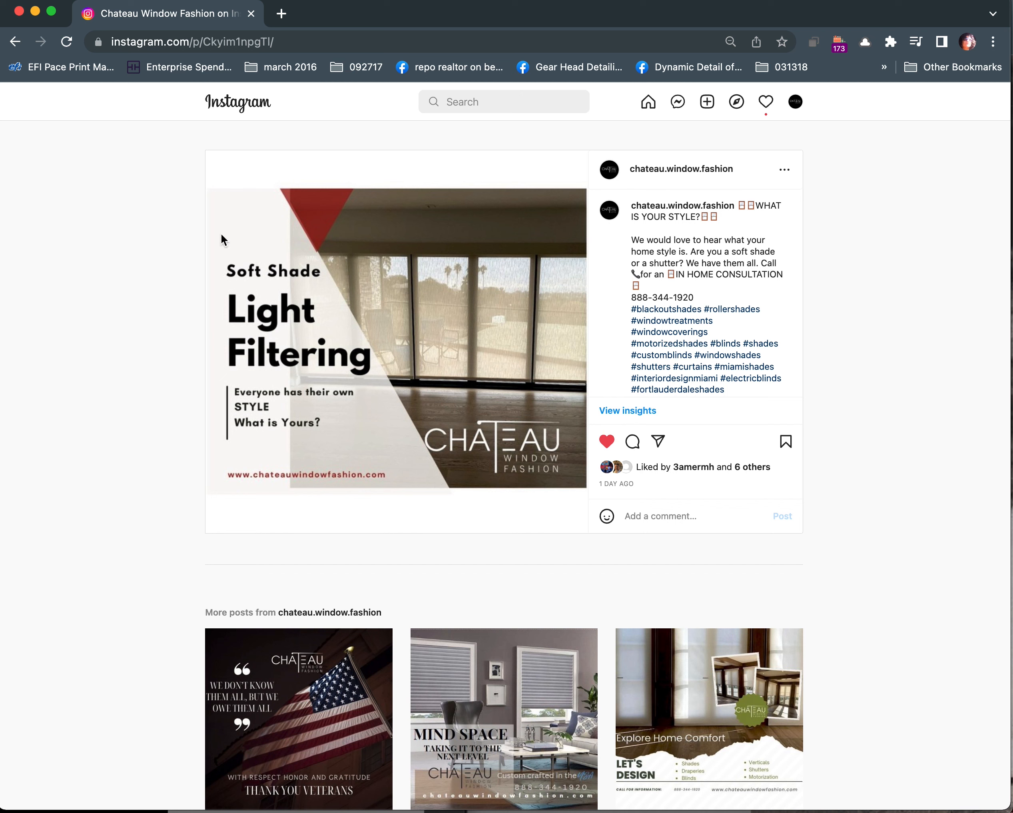
mouse_move(234, 426)
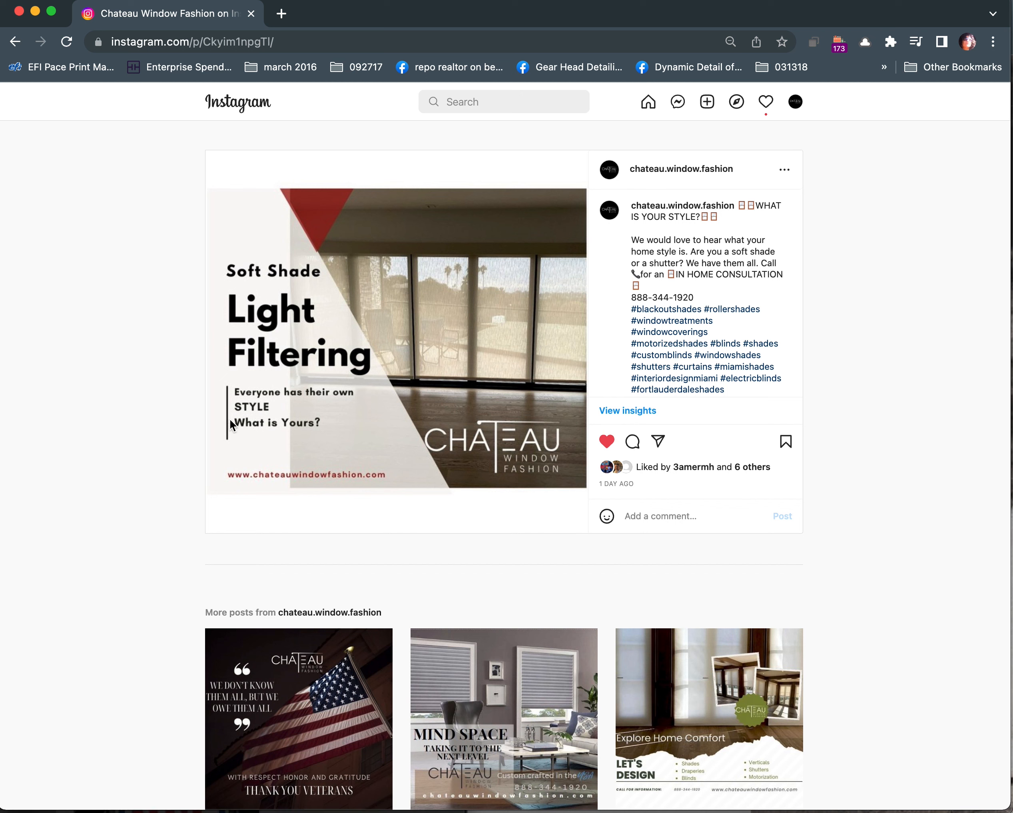
mouse_move(423, 454)
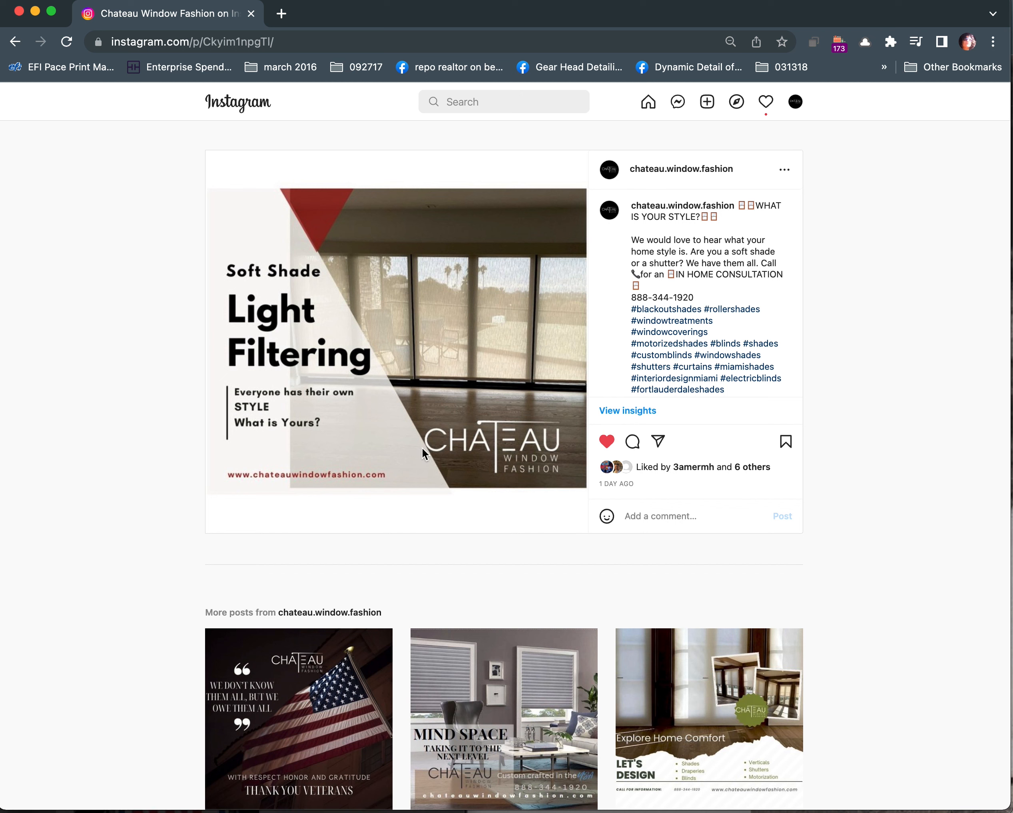
mouse_move(511, 458)
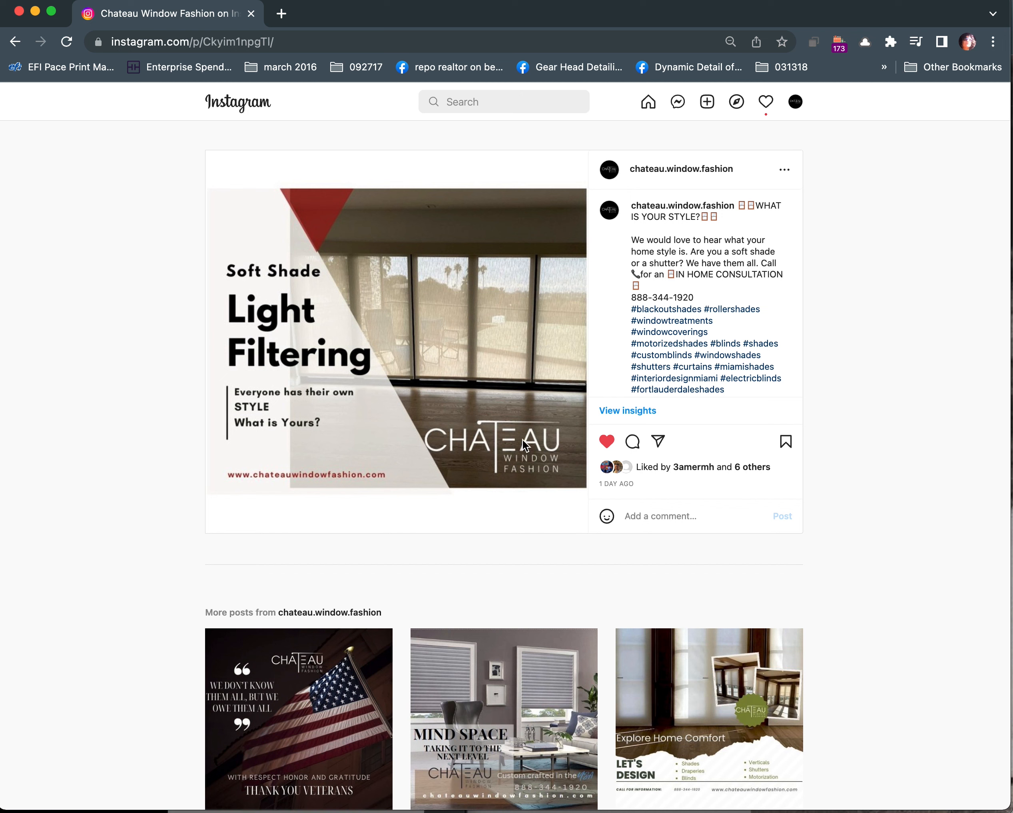
mouse_move(469, 442)
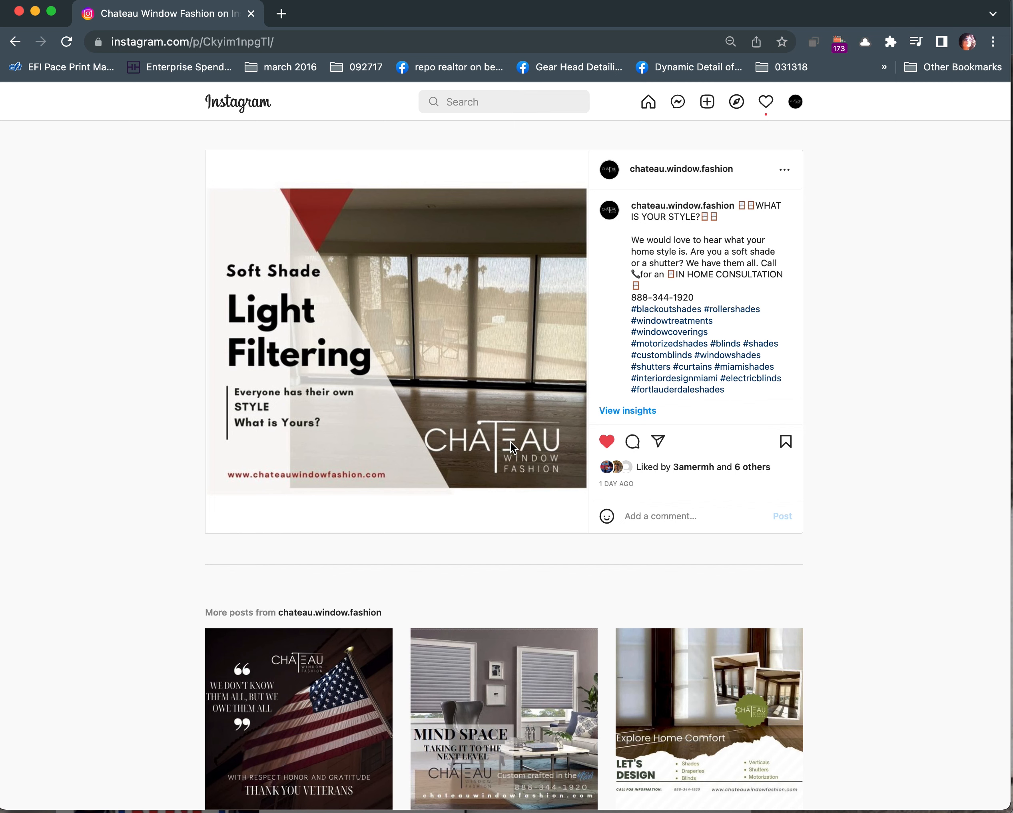
scroll(up, 3)
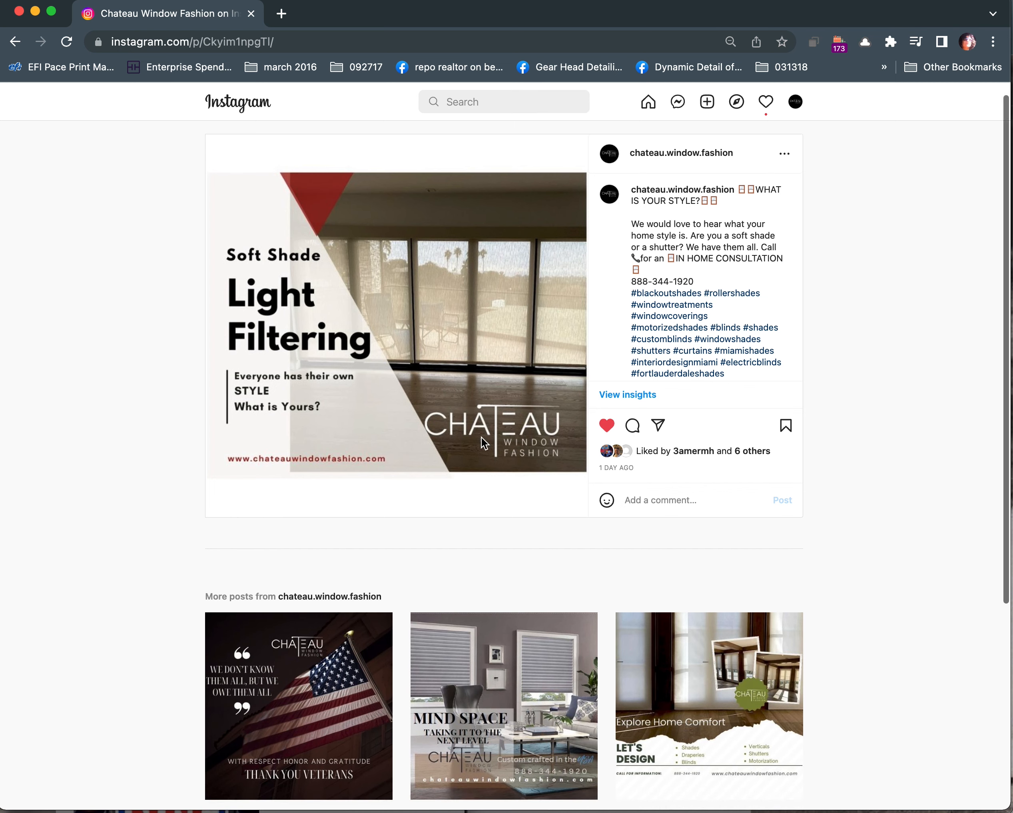
scroll(down, 3)
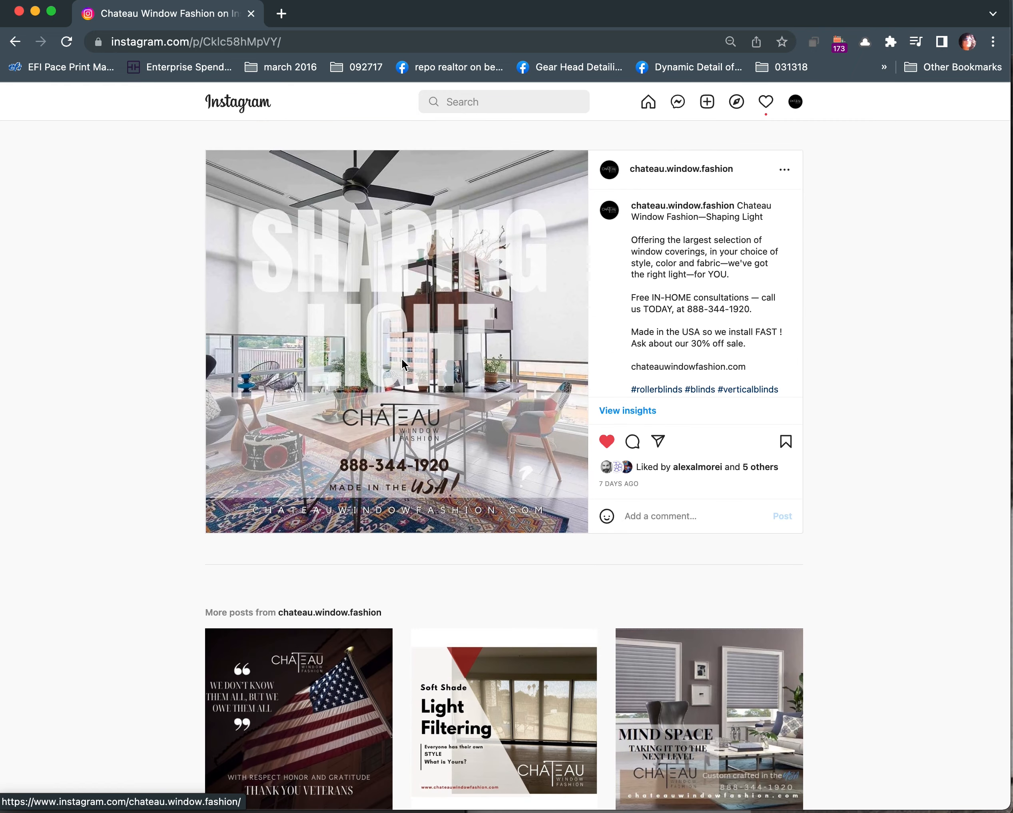
mouse_move(491, 377)
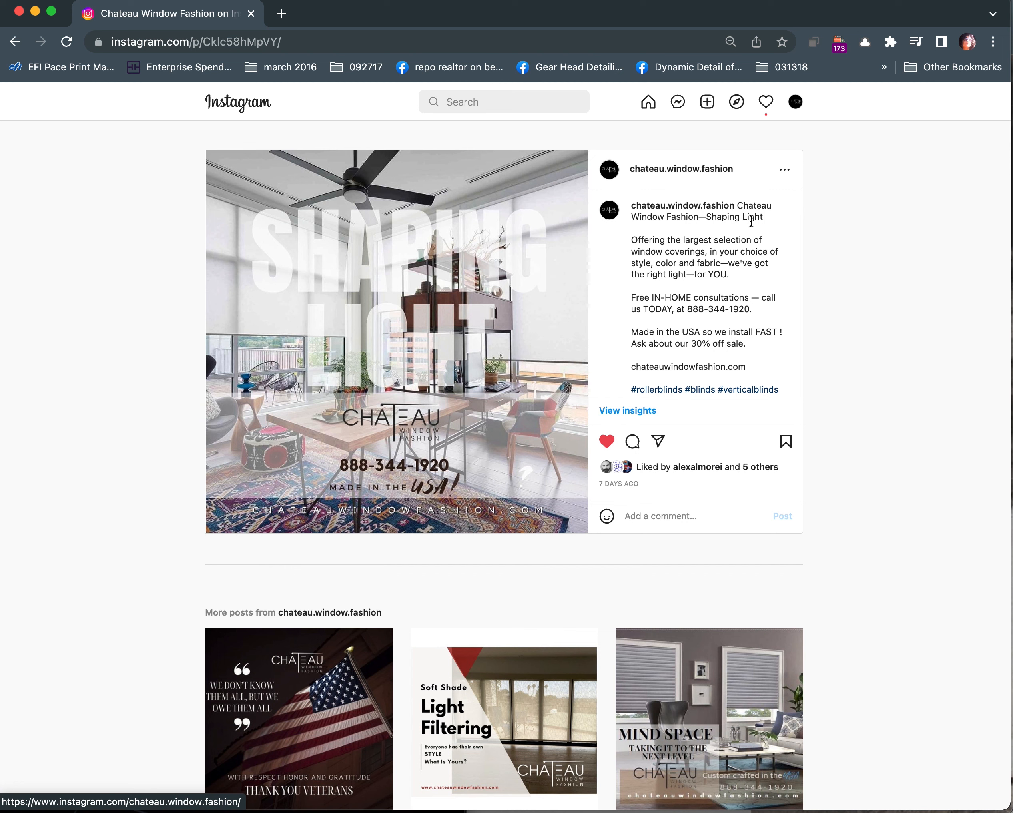
mouse_move(413, 441)
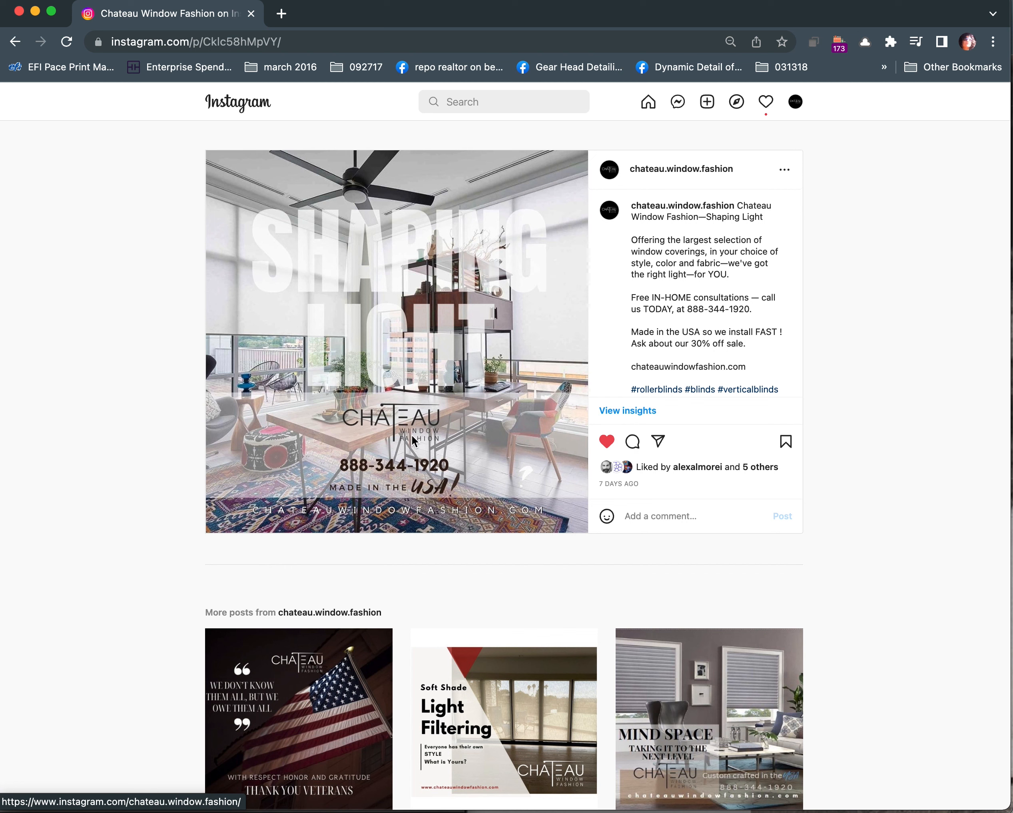
mouse_move(434, 452)
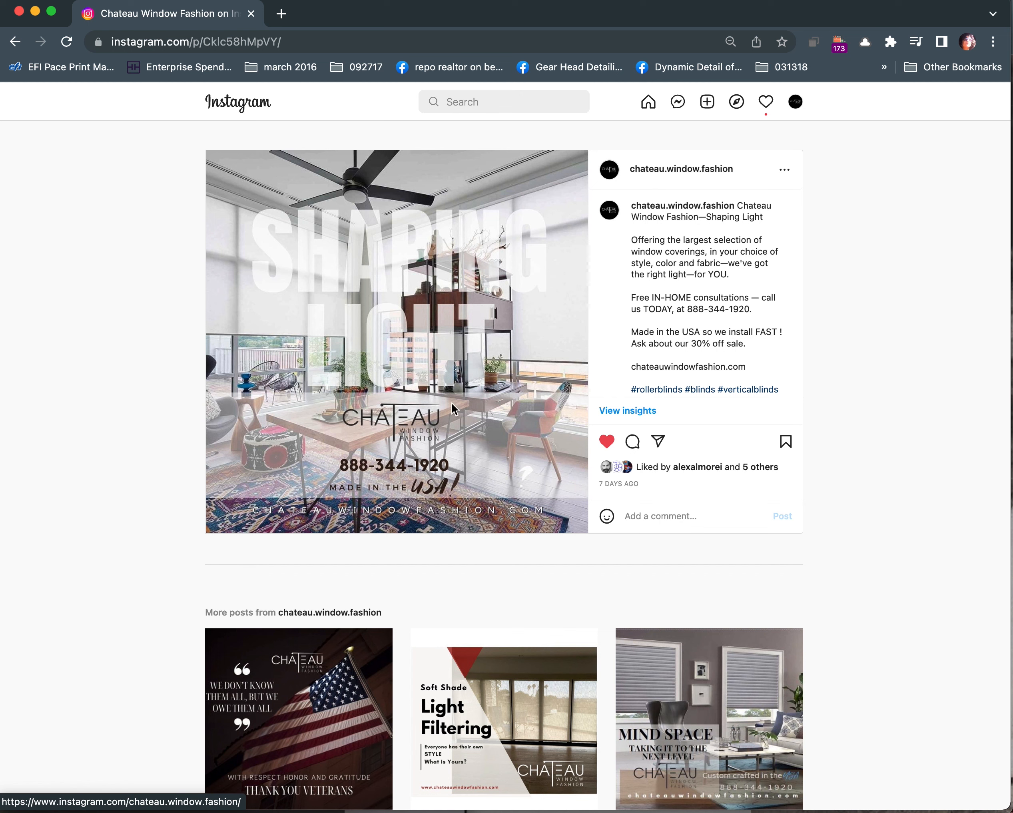
mouse_move(407, 471)
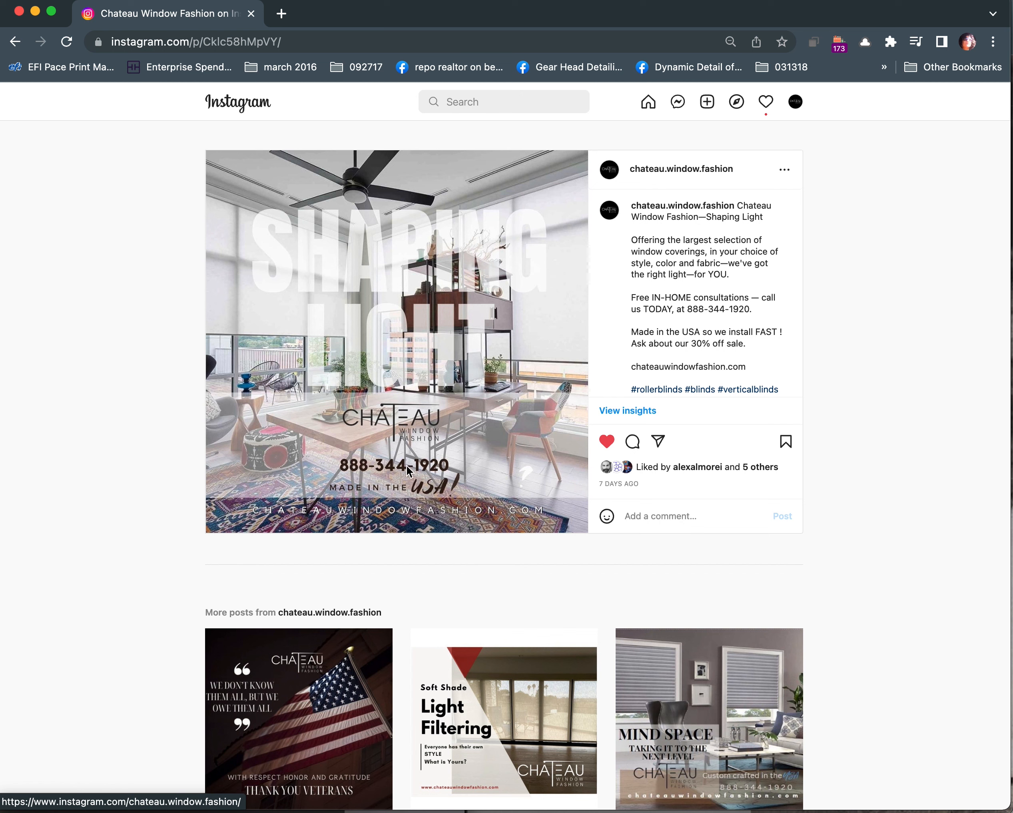
mouse_move(582, 506)
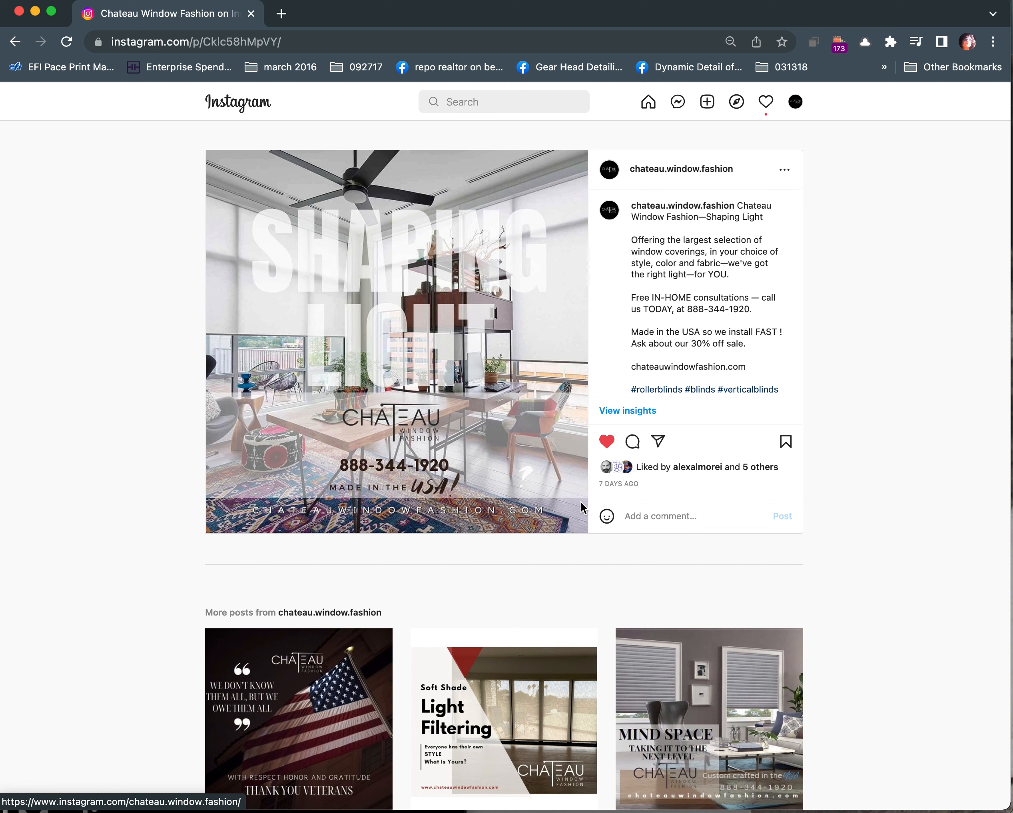
mouse_move(459, 477)
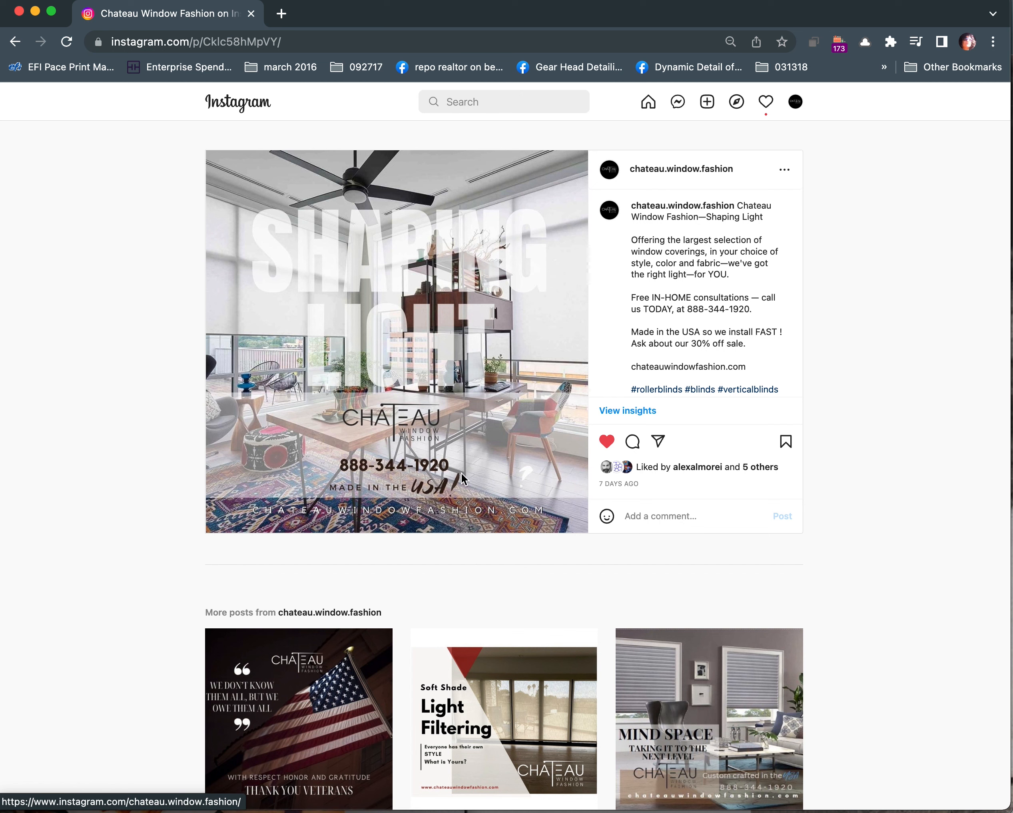
mouse_move(423, 467)
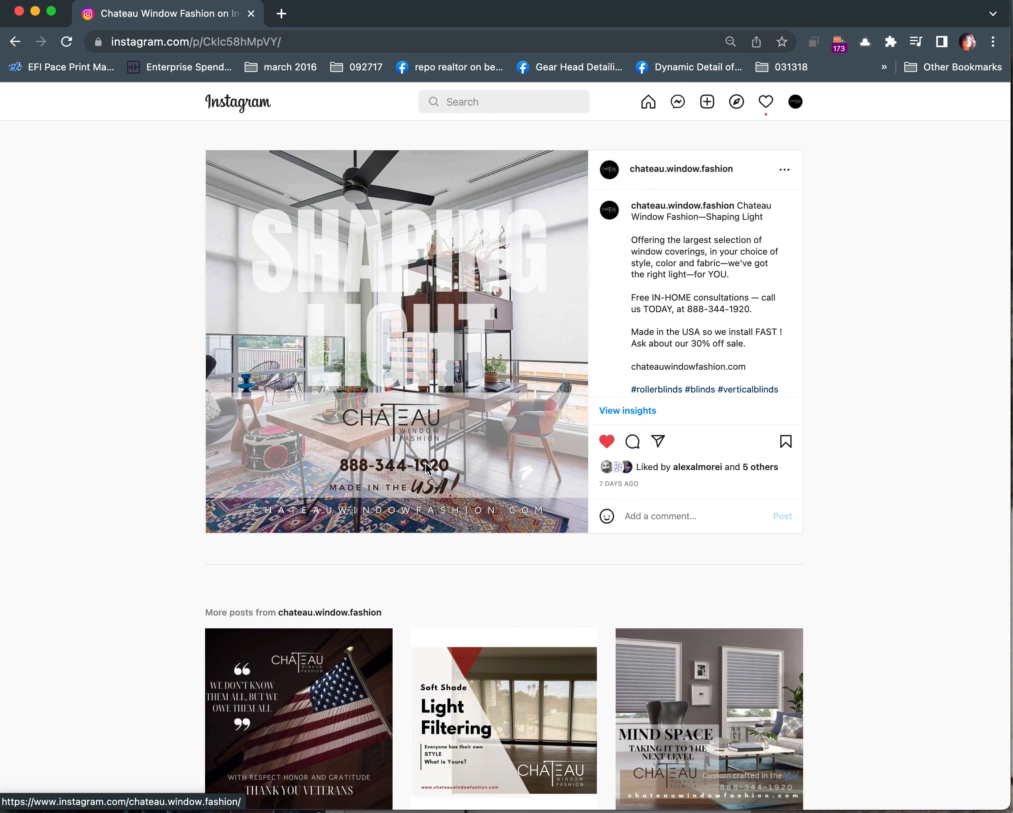
mouse_move(341, 472)
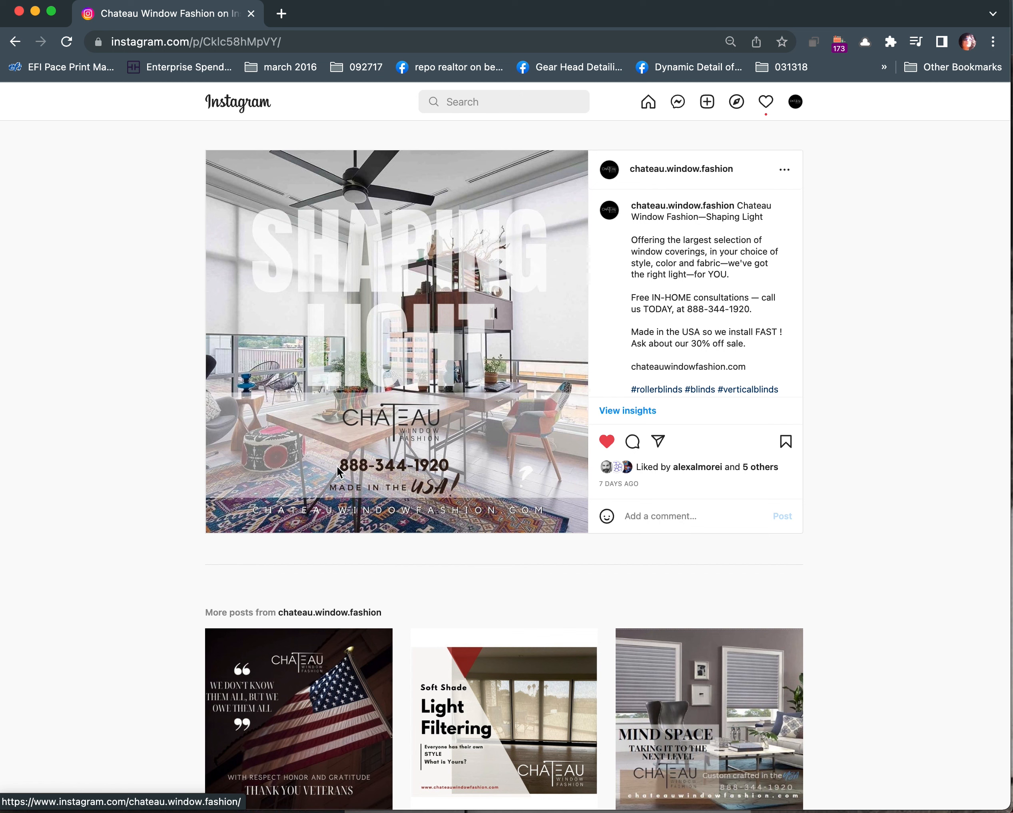
mouse_move(448, 495)
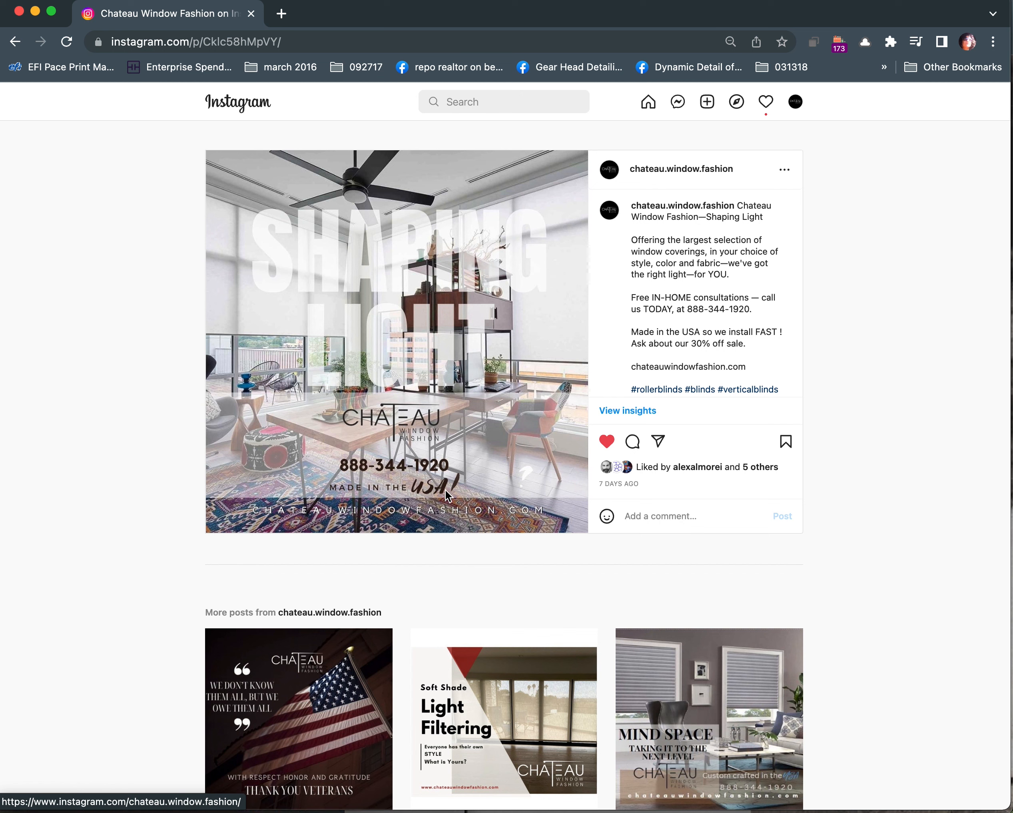
mouse_move(628, 427)
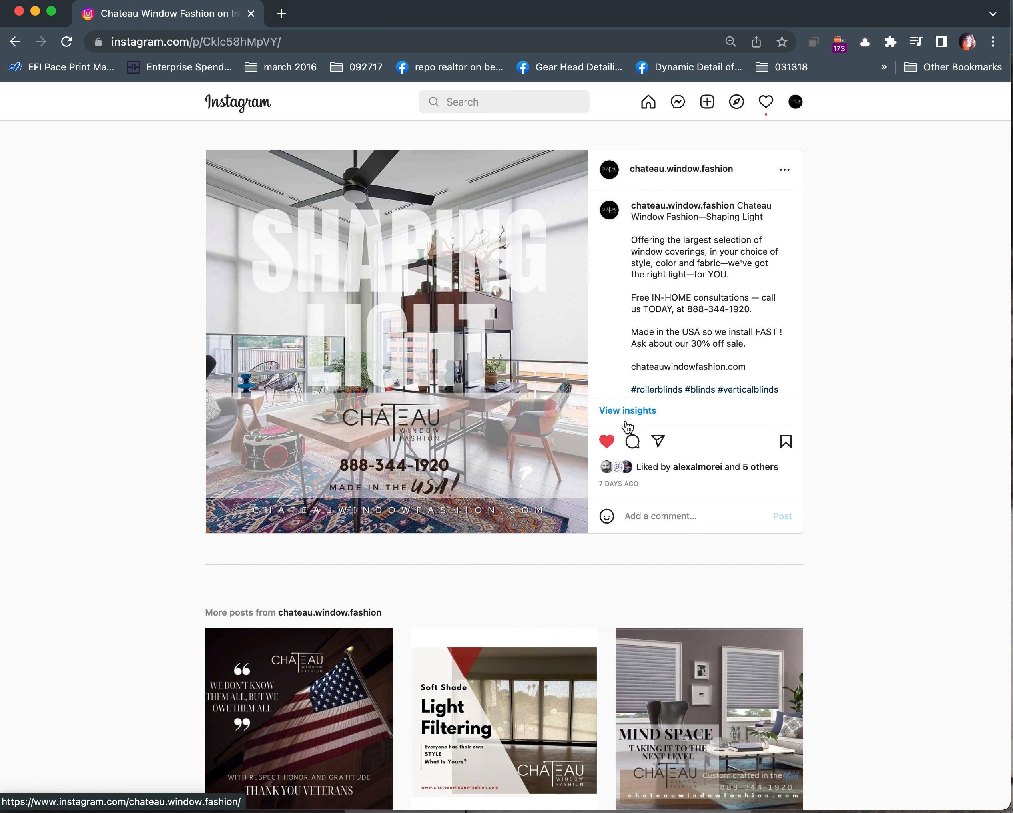
mouse_move(356, 505)
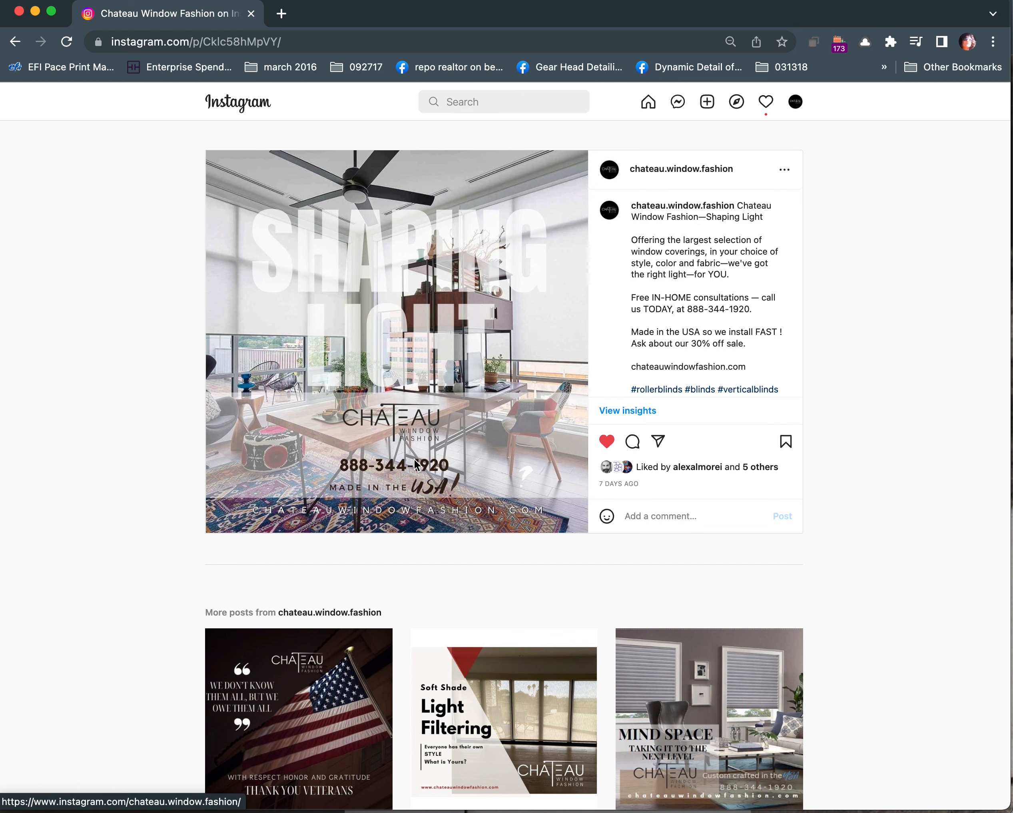
mouse_move(411, 460)
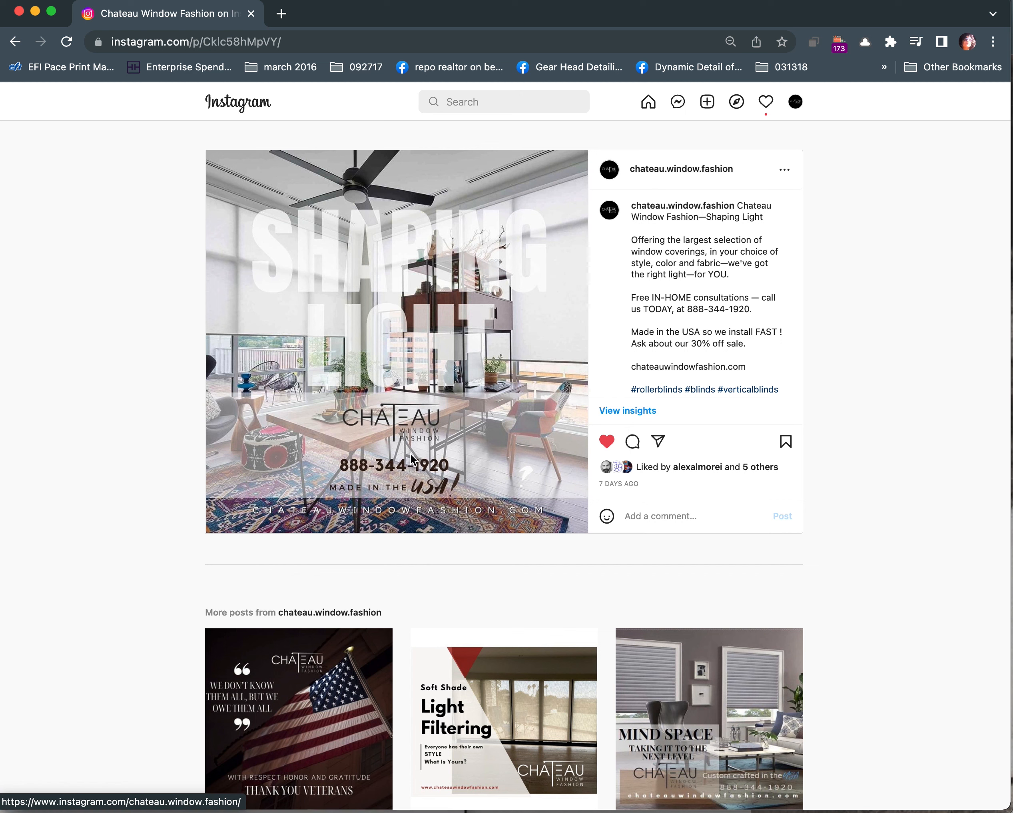
mouse_move(475, 383)
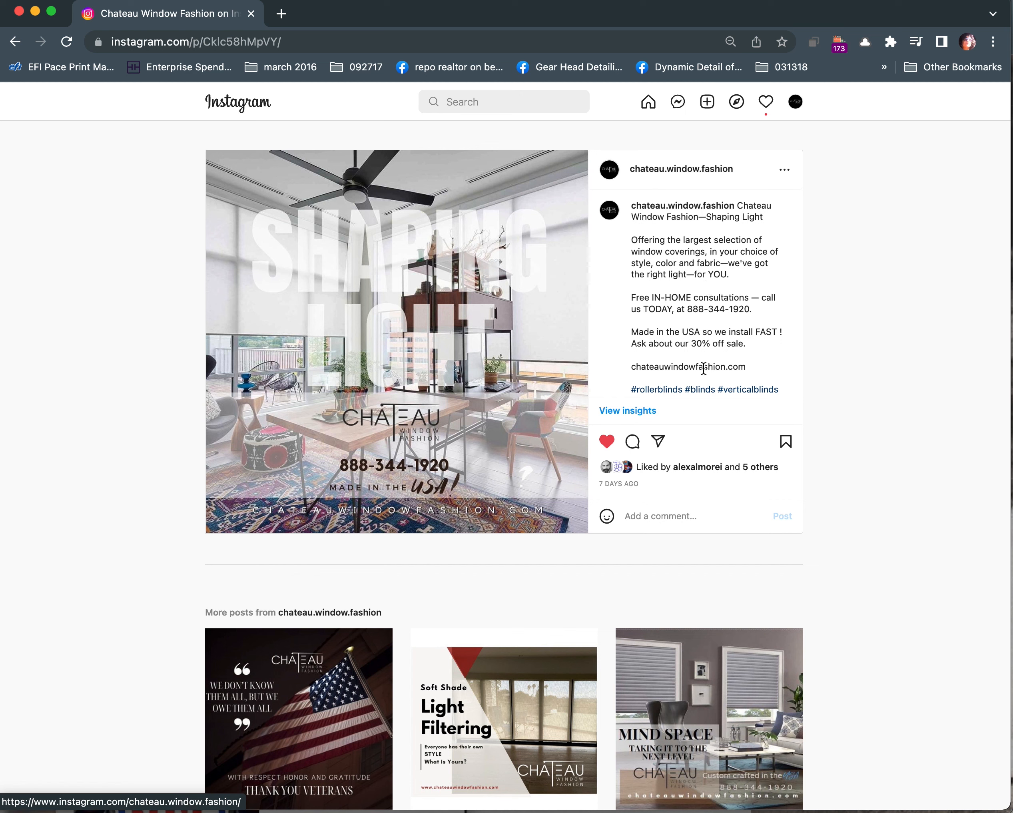
mouse_move(675, 293)
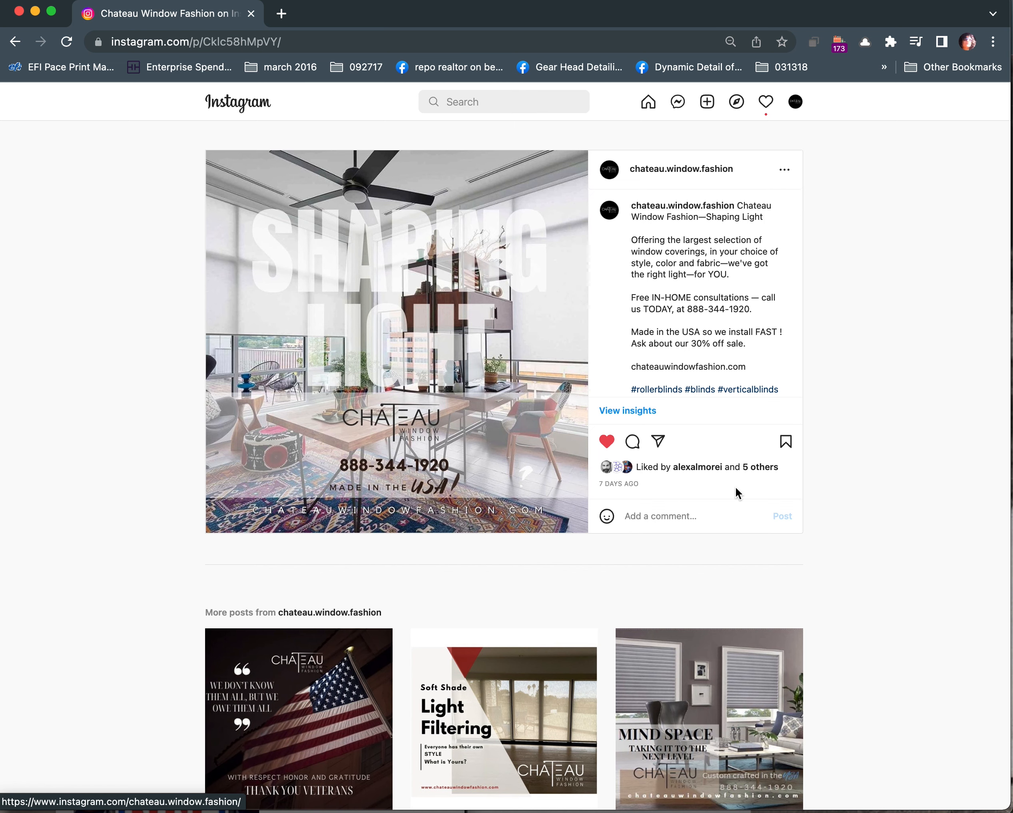
Scroll down the Shaping Light post to read its Made in the USA caption
scroll(down, 3)
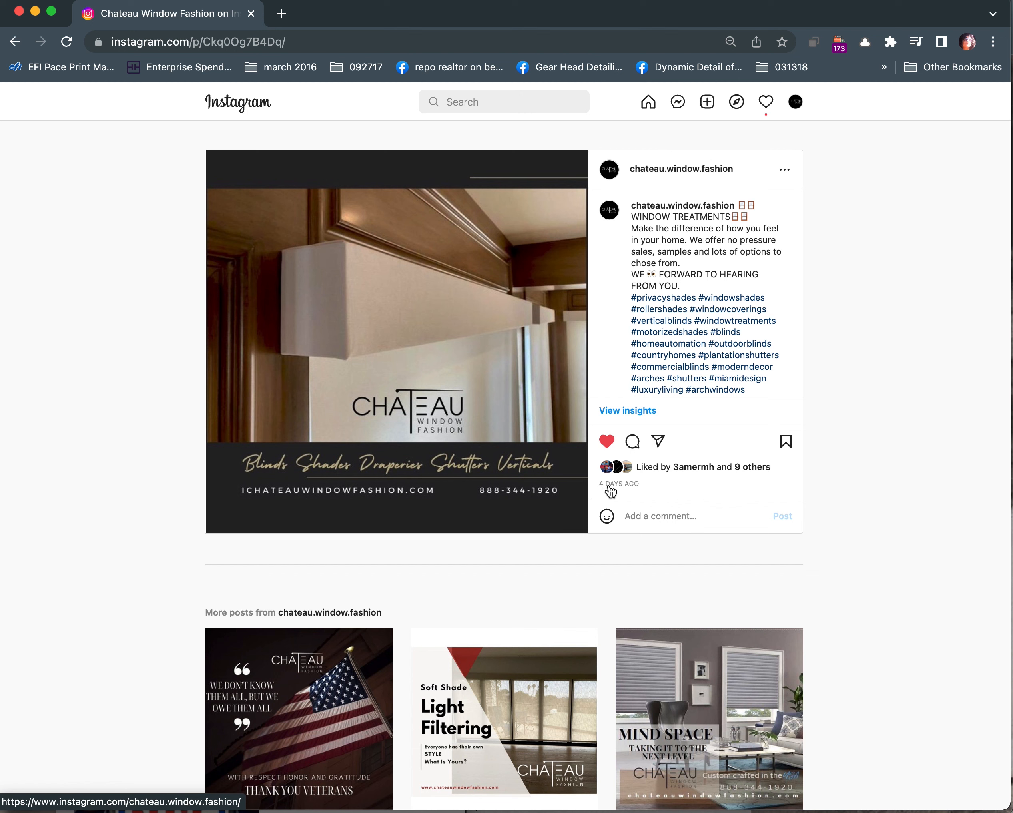
mouse_move(451, 443)
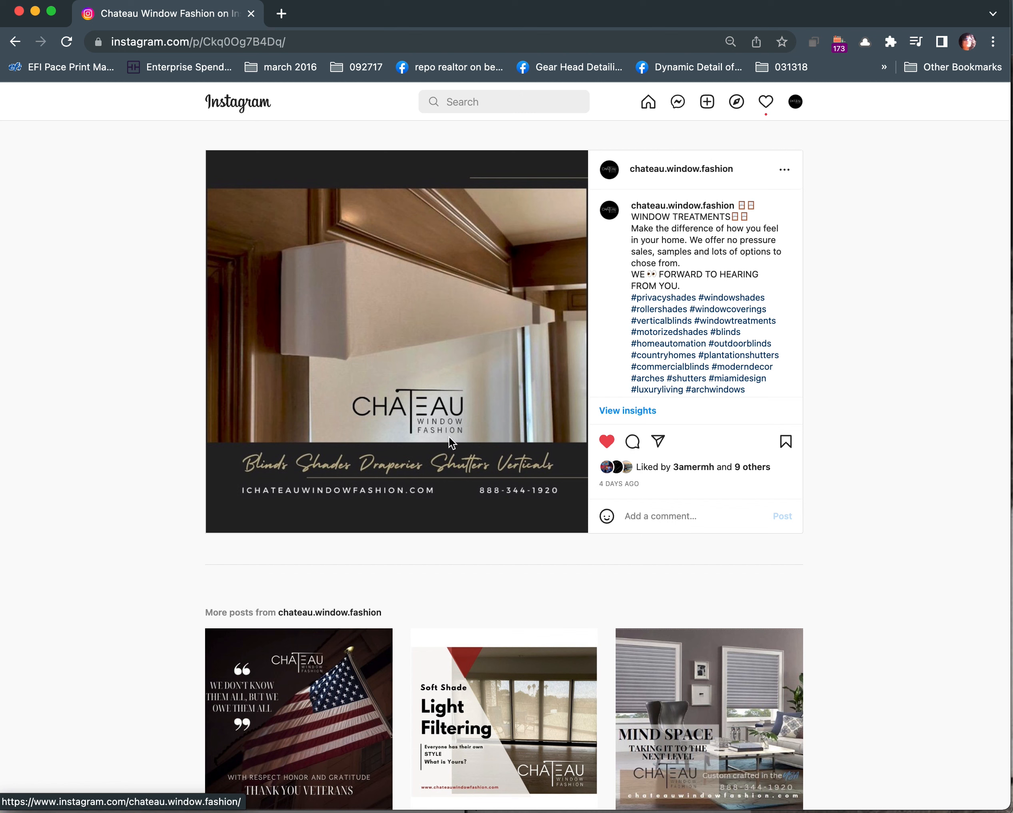
mouse_move(413, 372)
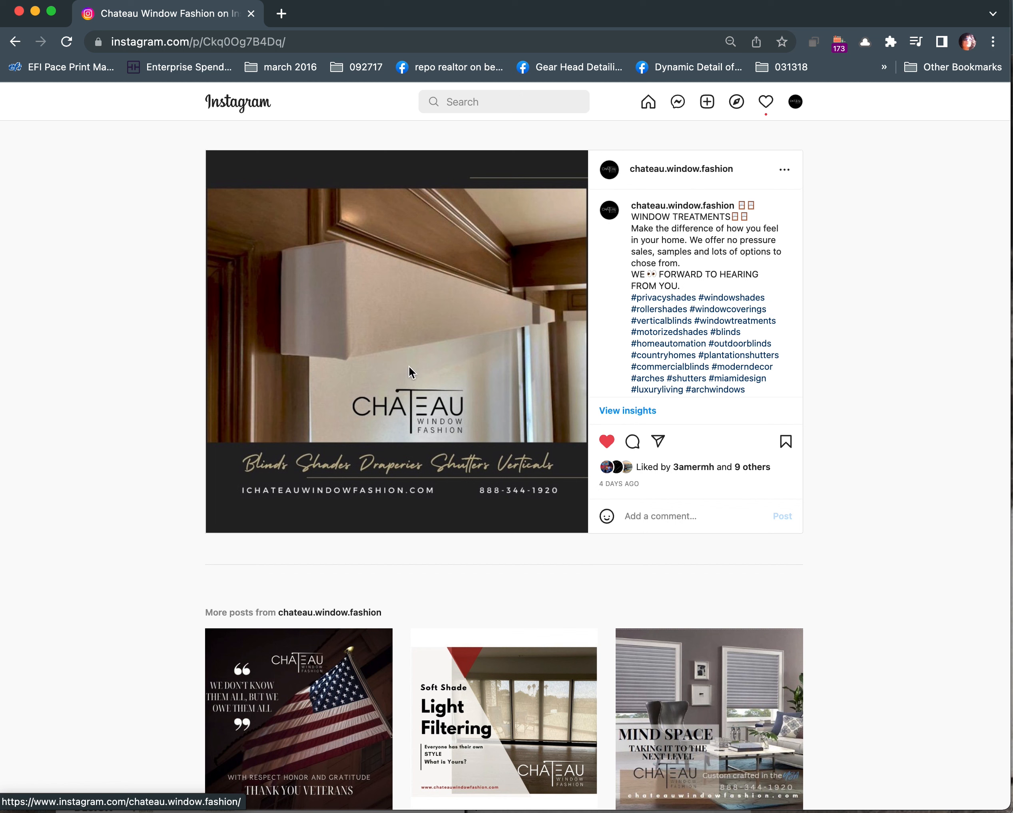
mouse_move(443, 373)
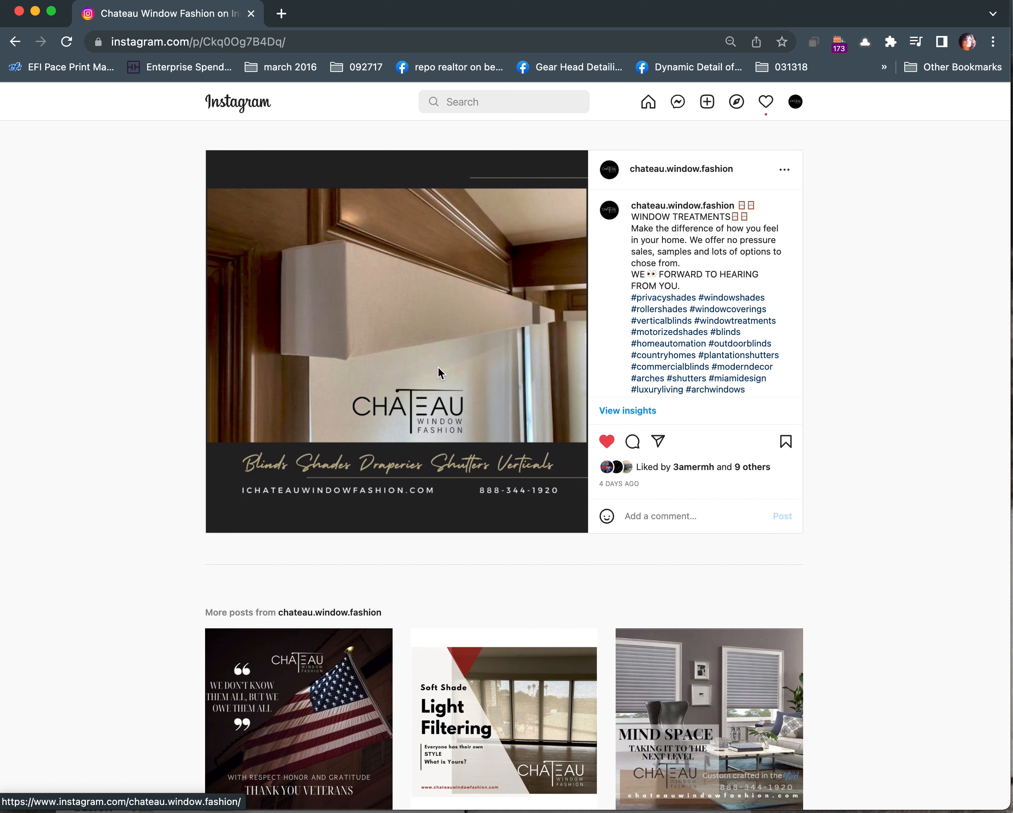
mouse_move(332, 506)
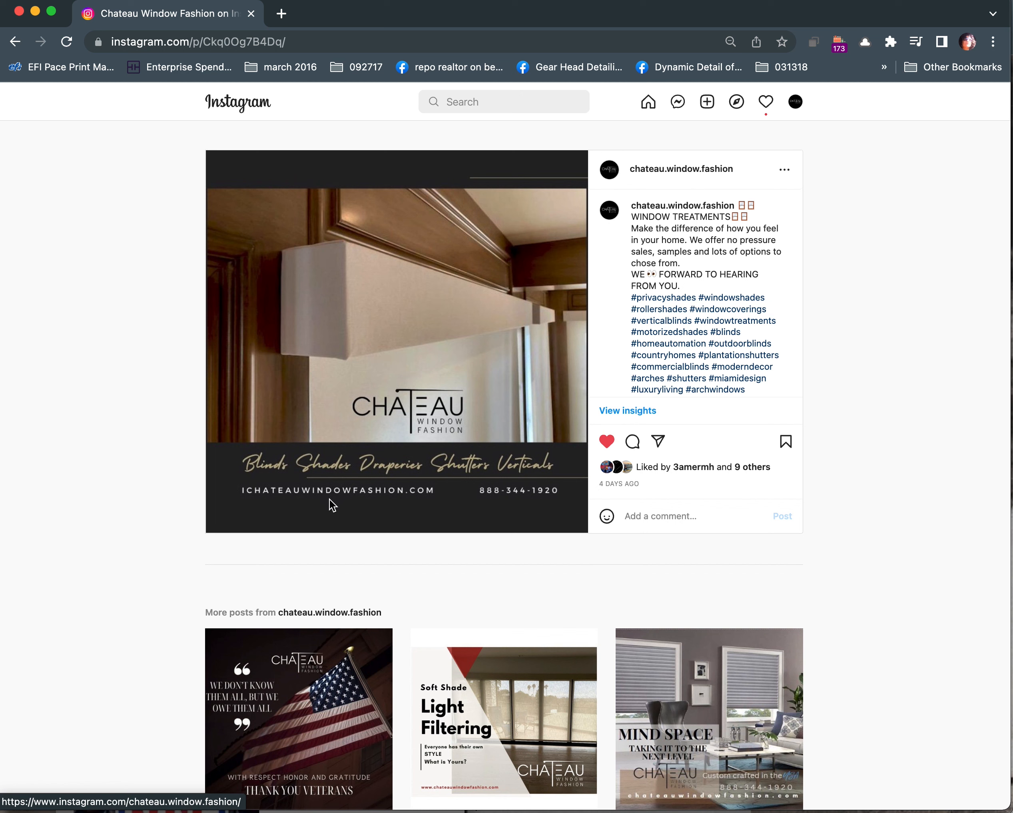
mouse_move(254, 497)
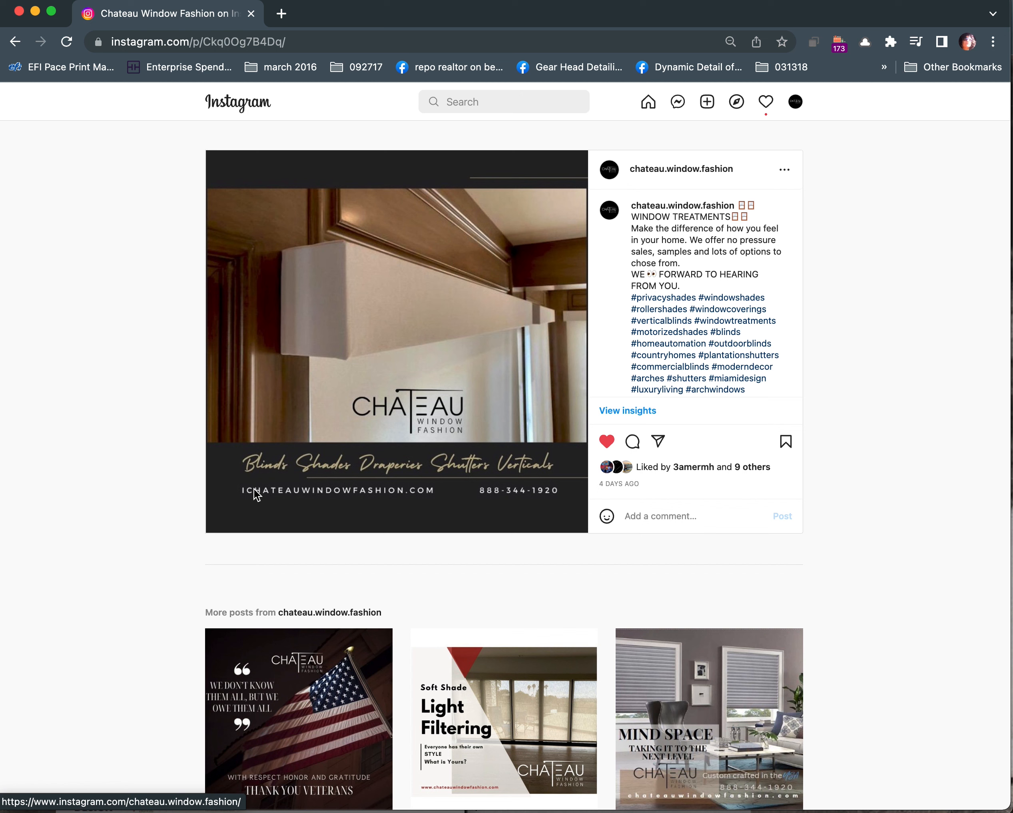
mouse_move(251, 486)
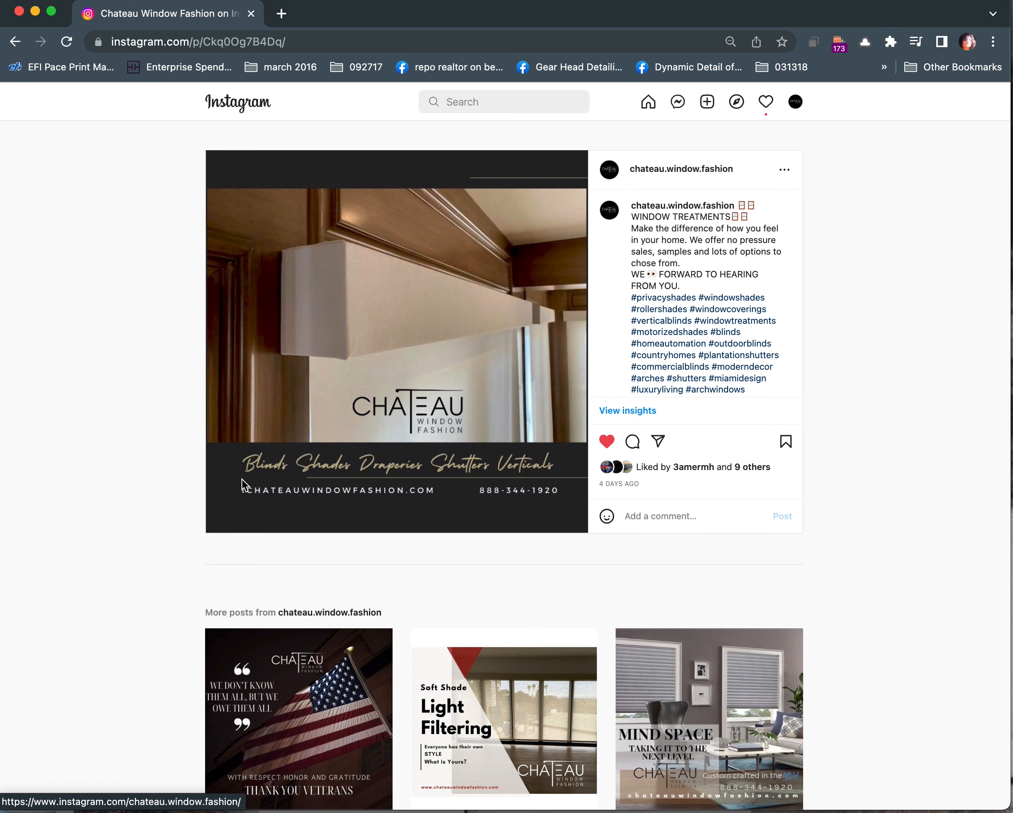
mouse_move(295, 476)
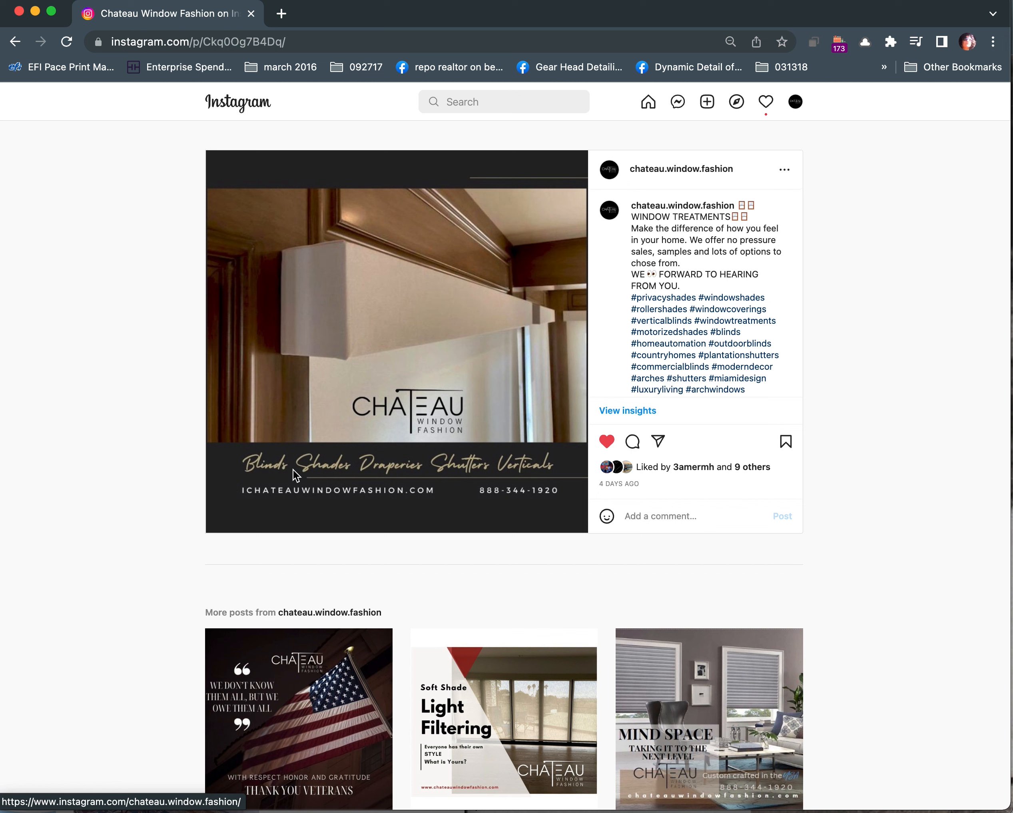
mouse_move(547, 478)
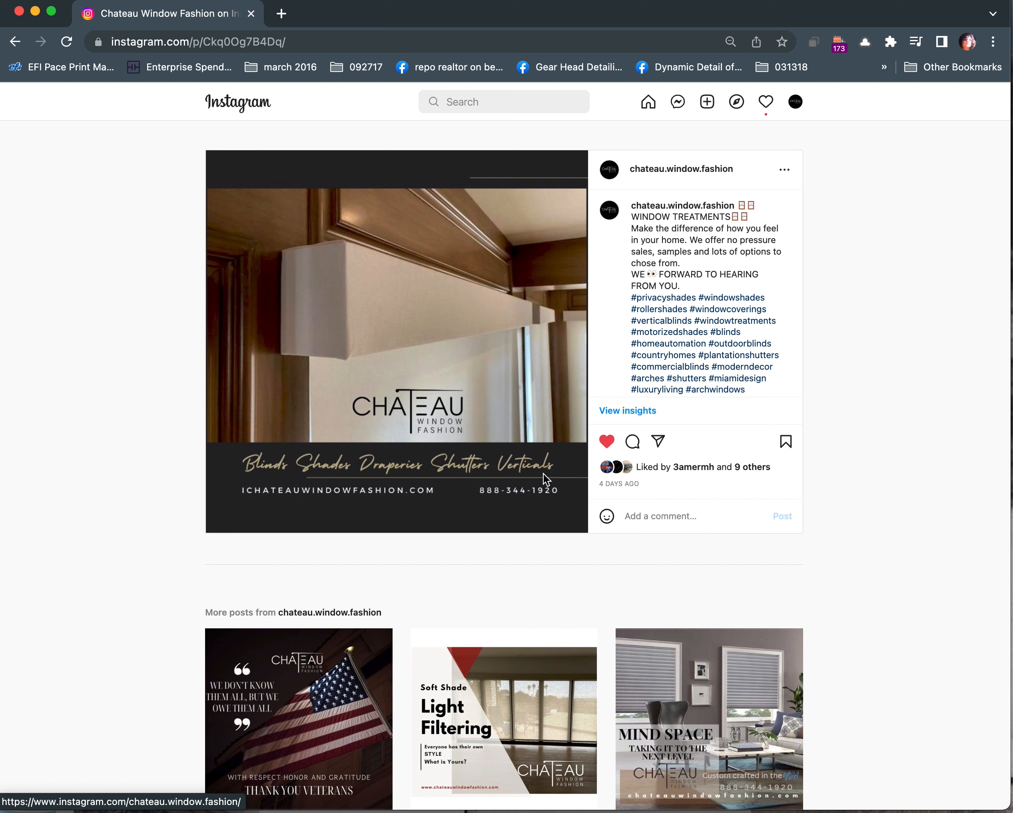
mouse_move(270, 480)
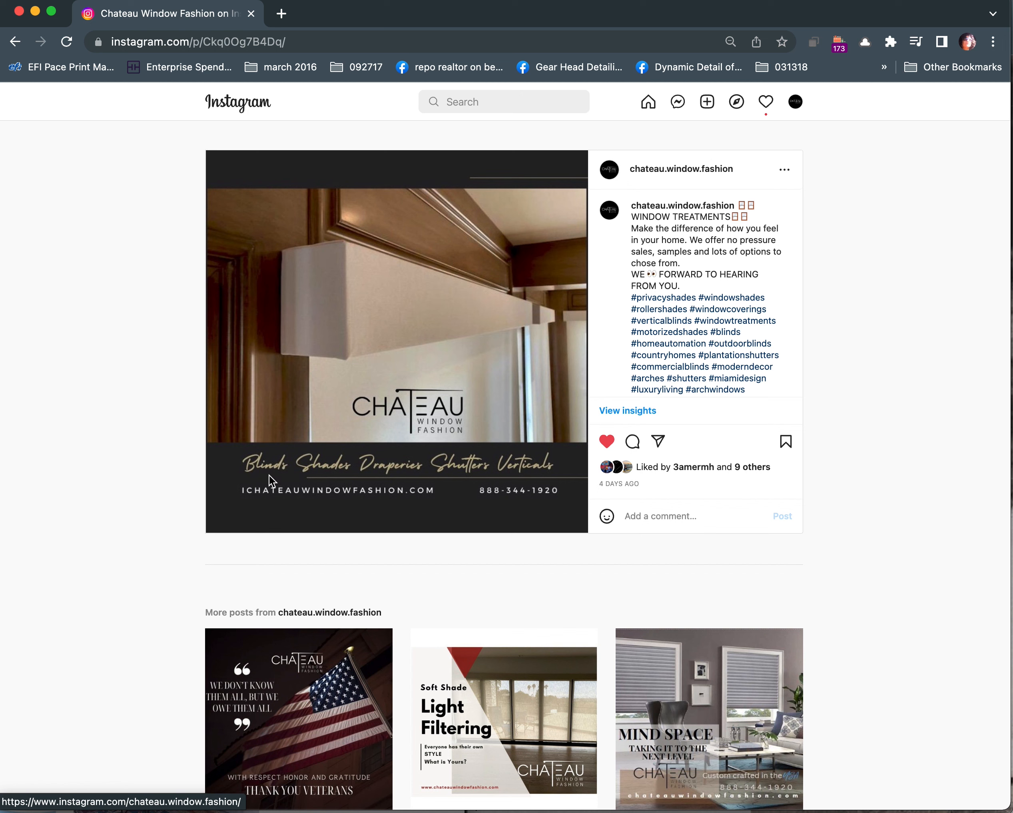
mouse_move(356, 469)
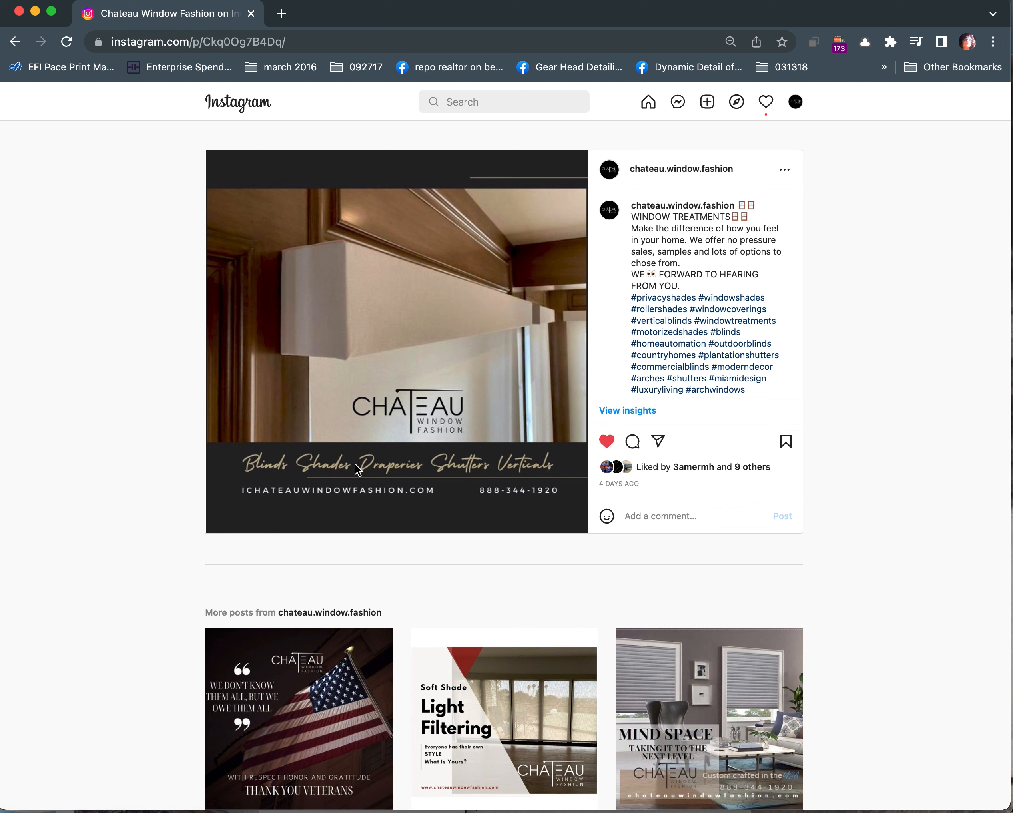
mouse_move(476, 470)
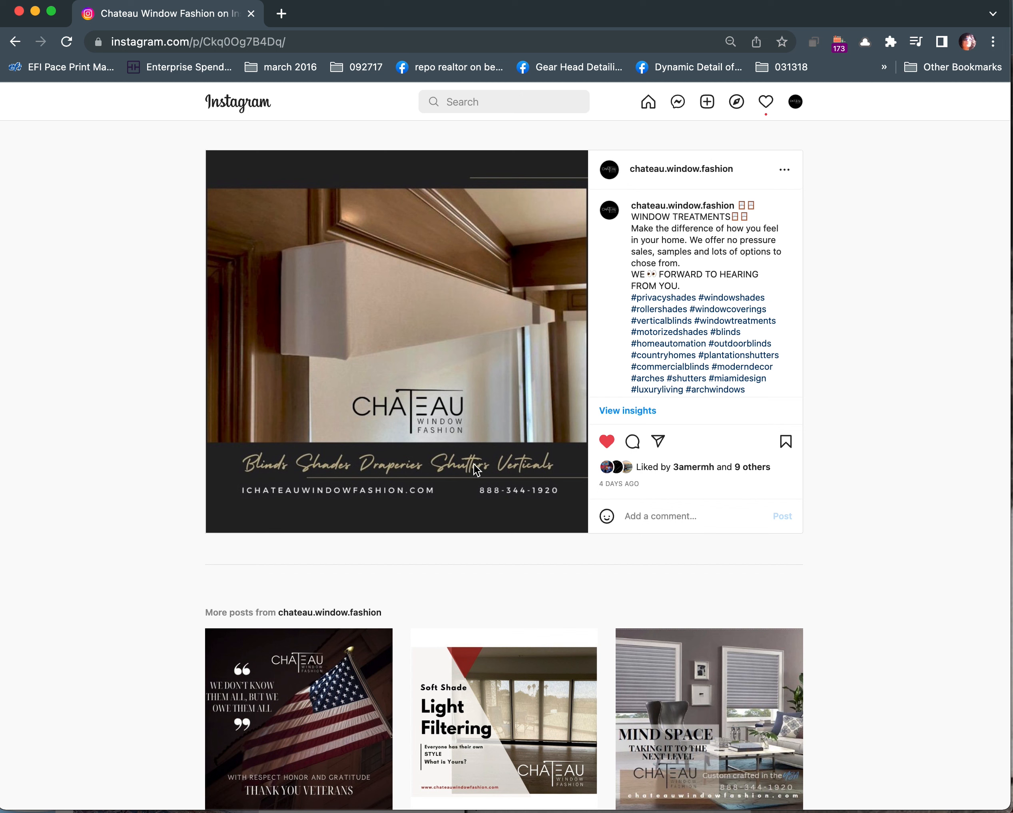
mouse_move(498, 471)
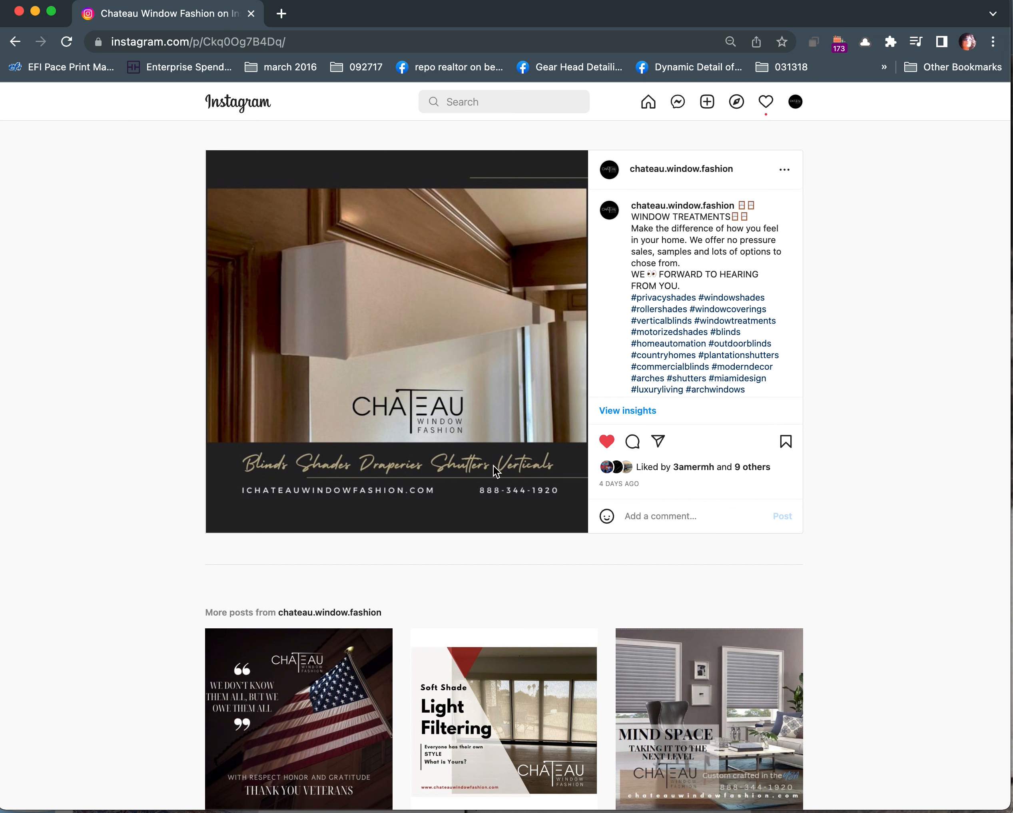
mouse_move(247, 502)
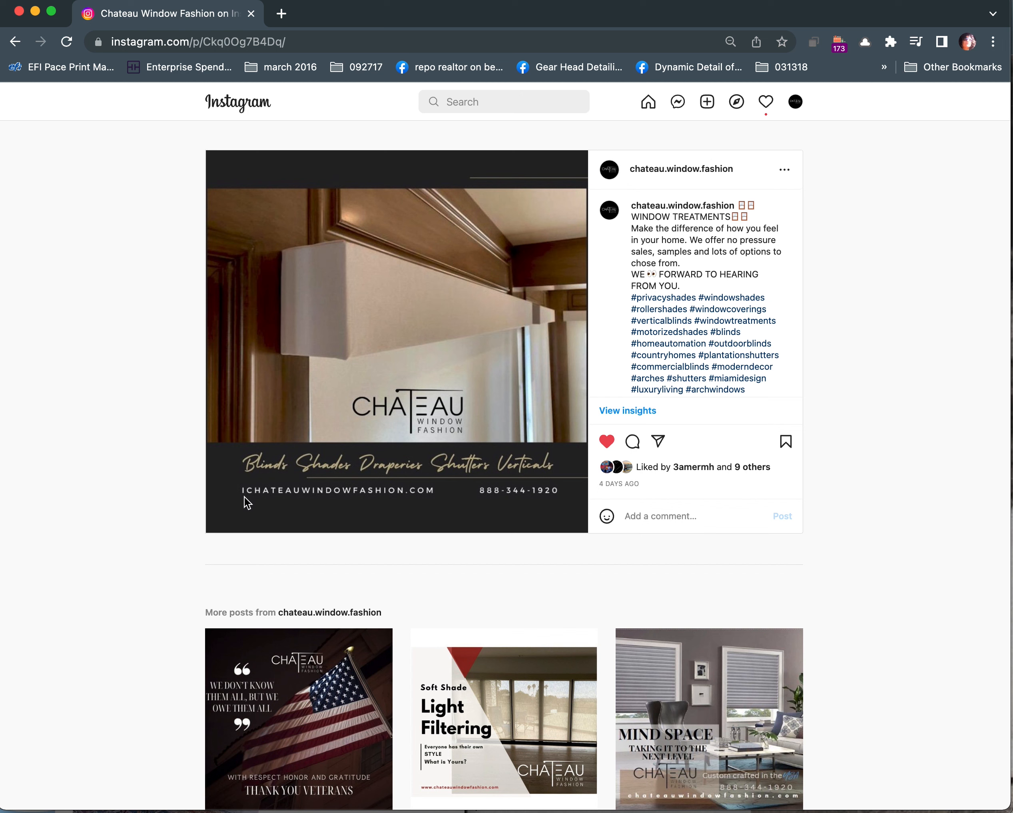
scroll(down, 3)
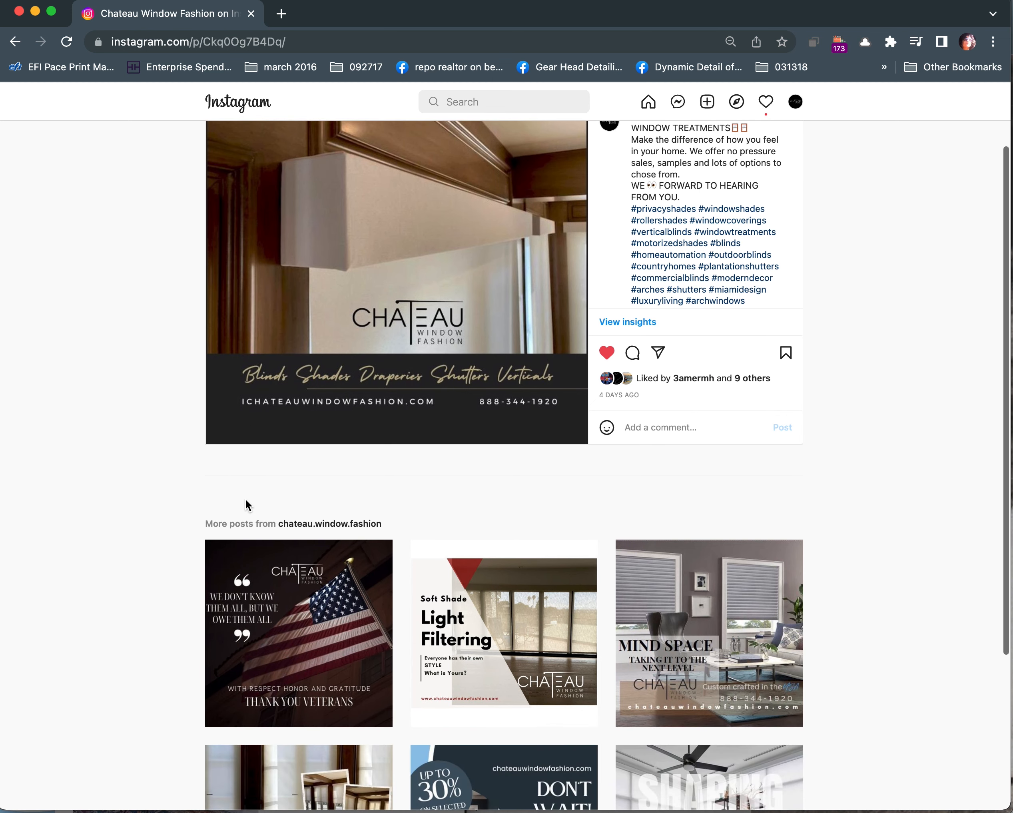
scroll(down, 3)
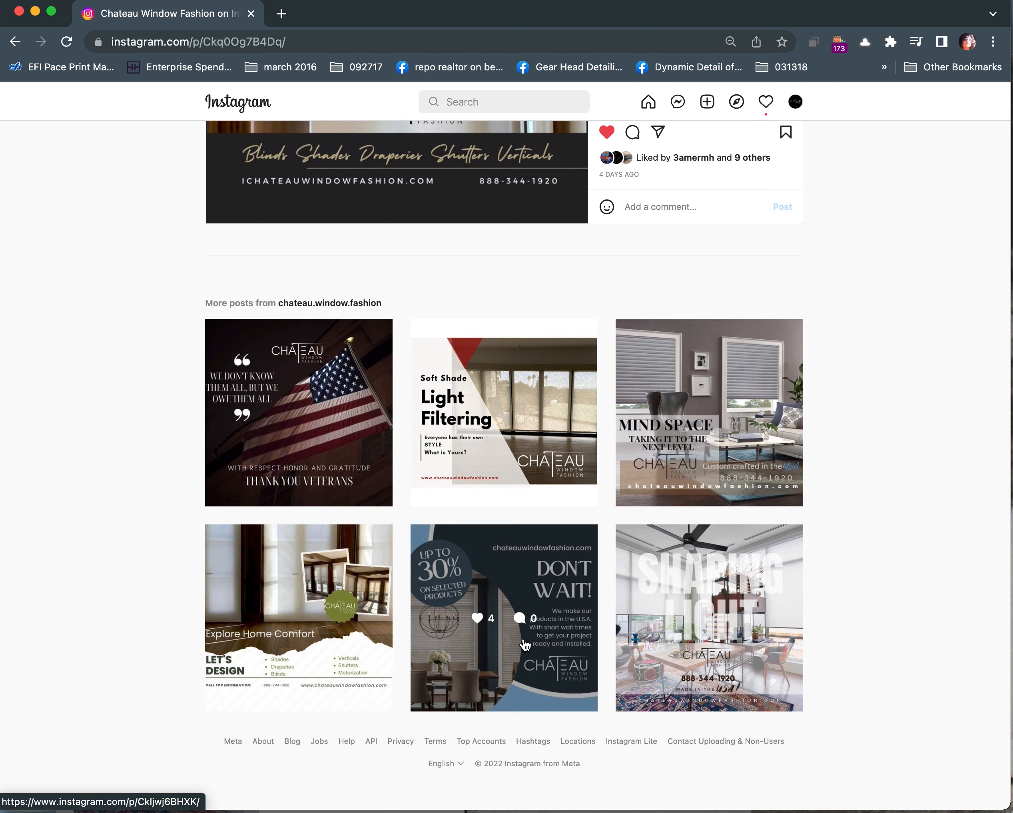
scroll(up, 3)
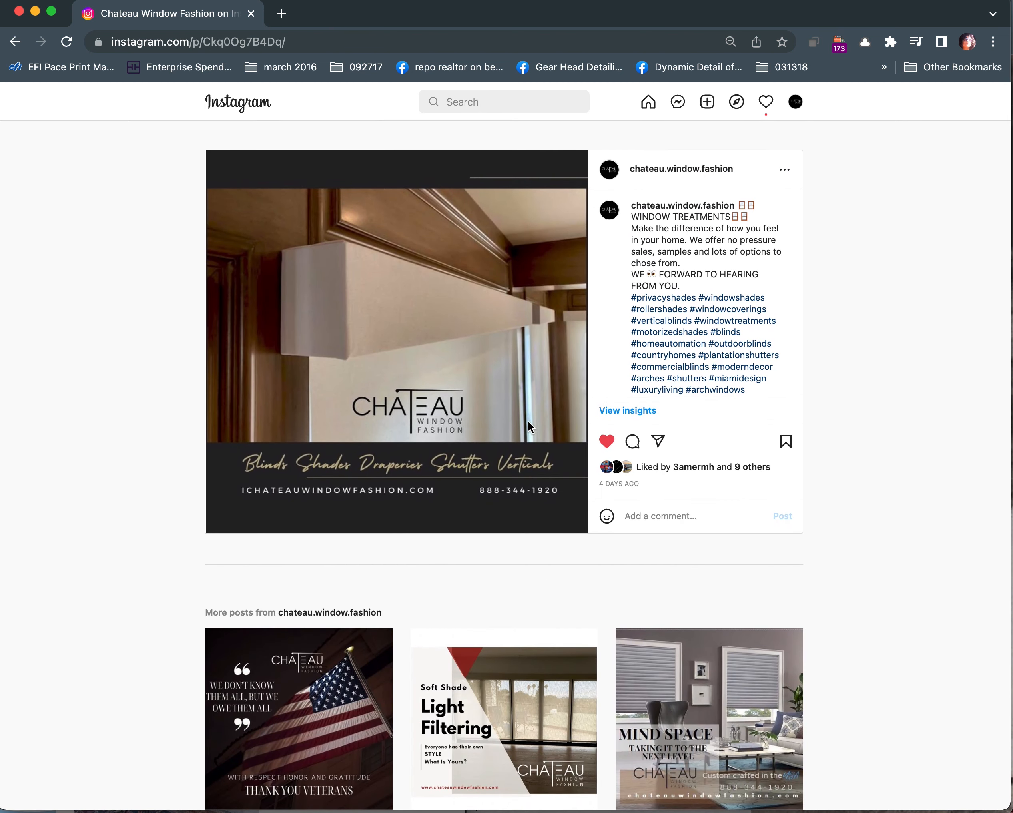
mouse_move(435, 324)
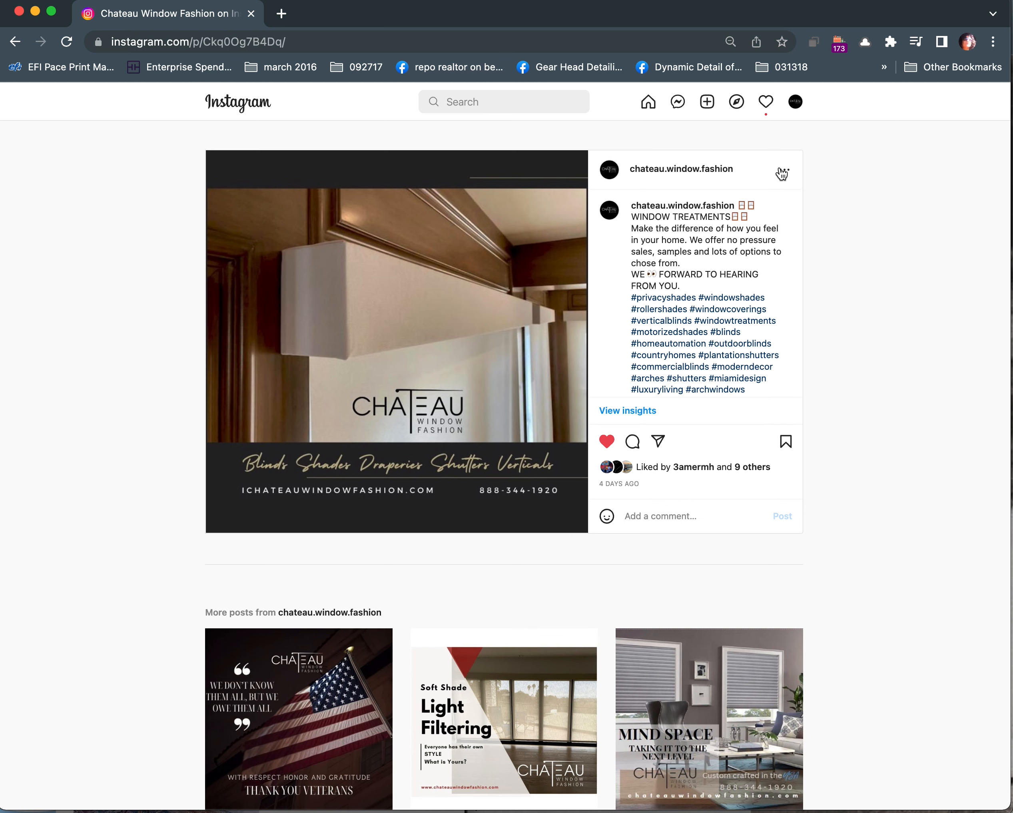
Choose Edit from the Window Treatments post's ⋯ menu to bring up Edit info
click(783, 170)
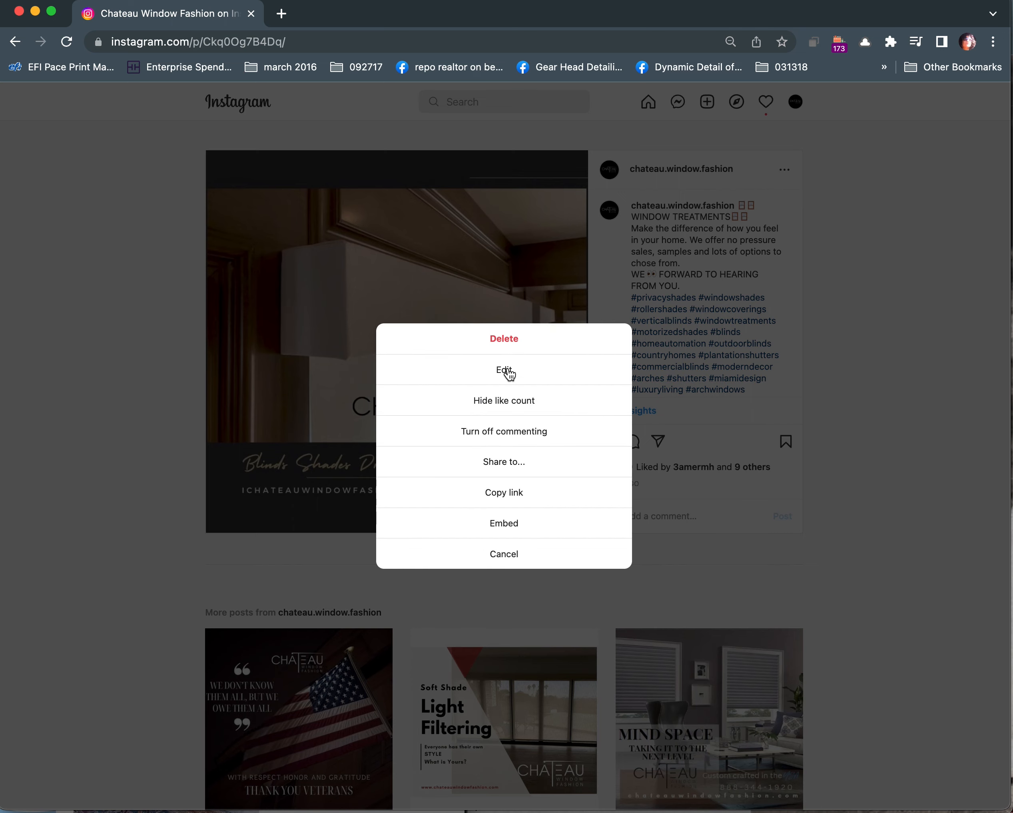
click(503, 370)
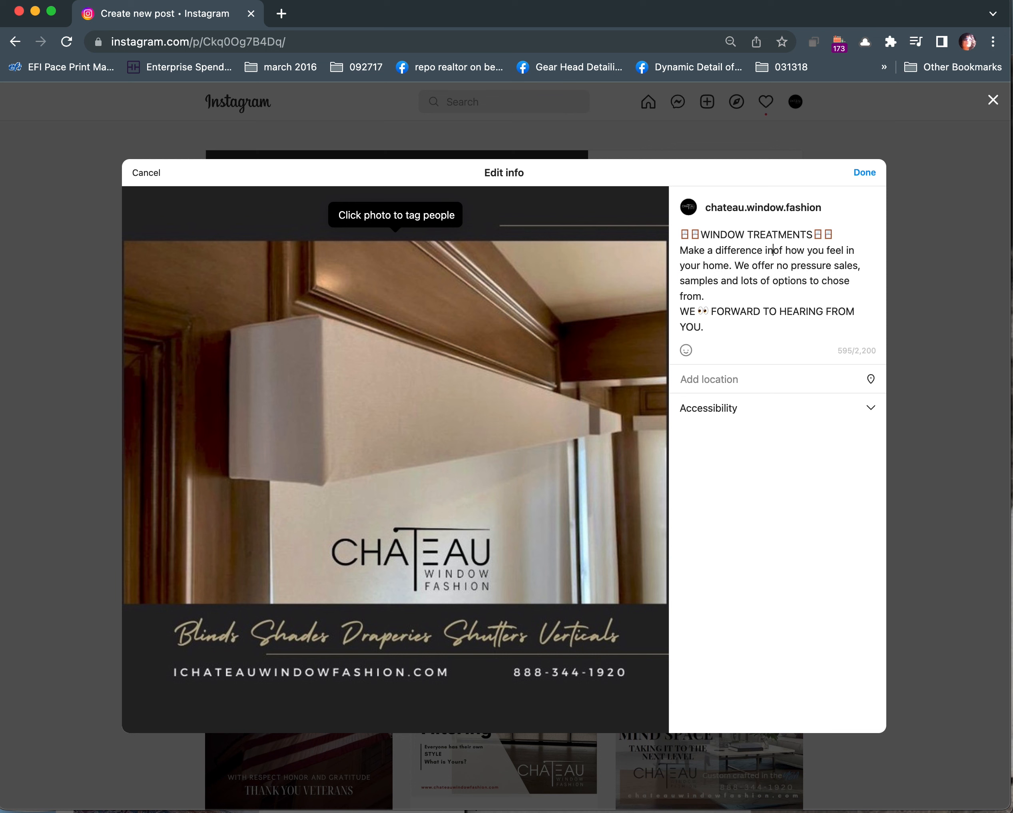
Rewrite the caption to 'Make a difference in your home. Free estimates, samples and lots of options', removing the no-pressure sales phrase
text(#privacyshades #windowshades)
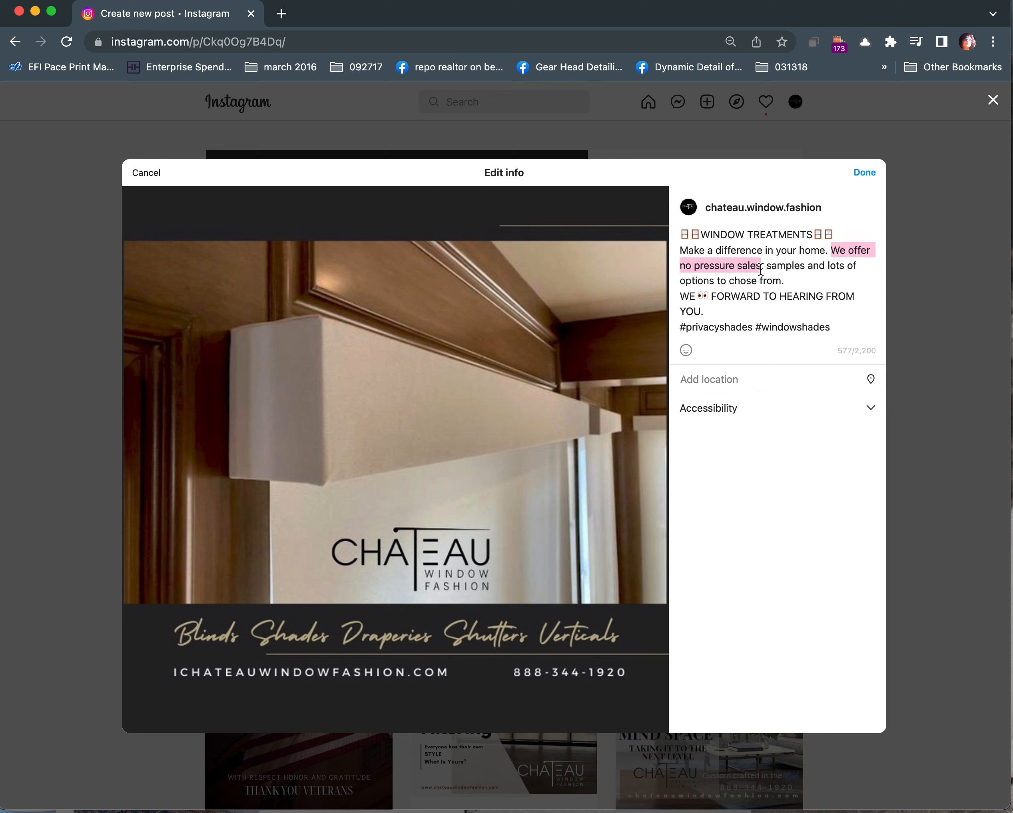
key(Backspace)
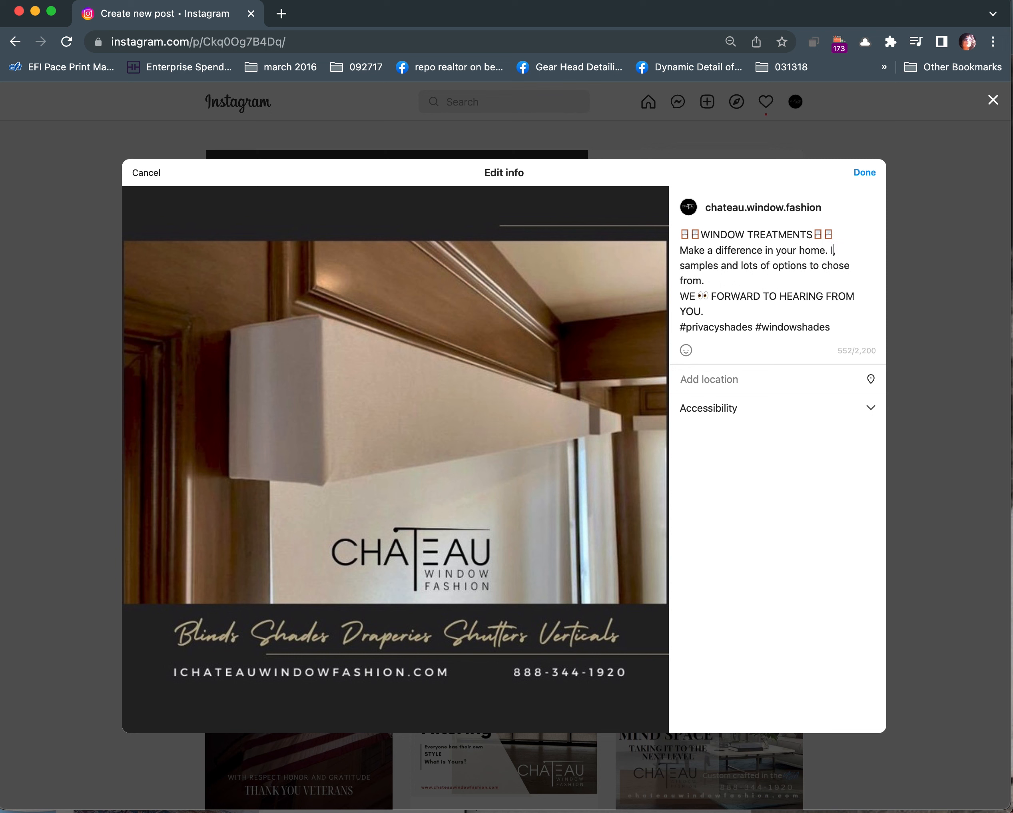
text(n-home, free es)
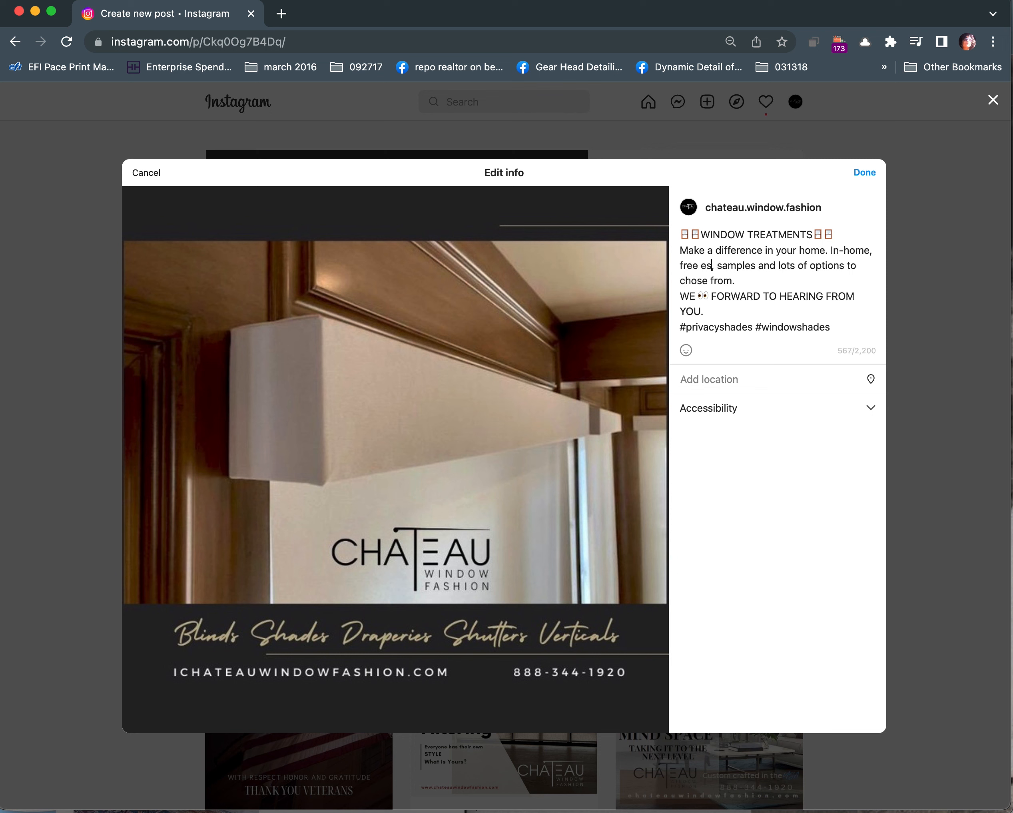
text(timates)
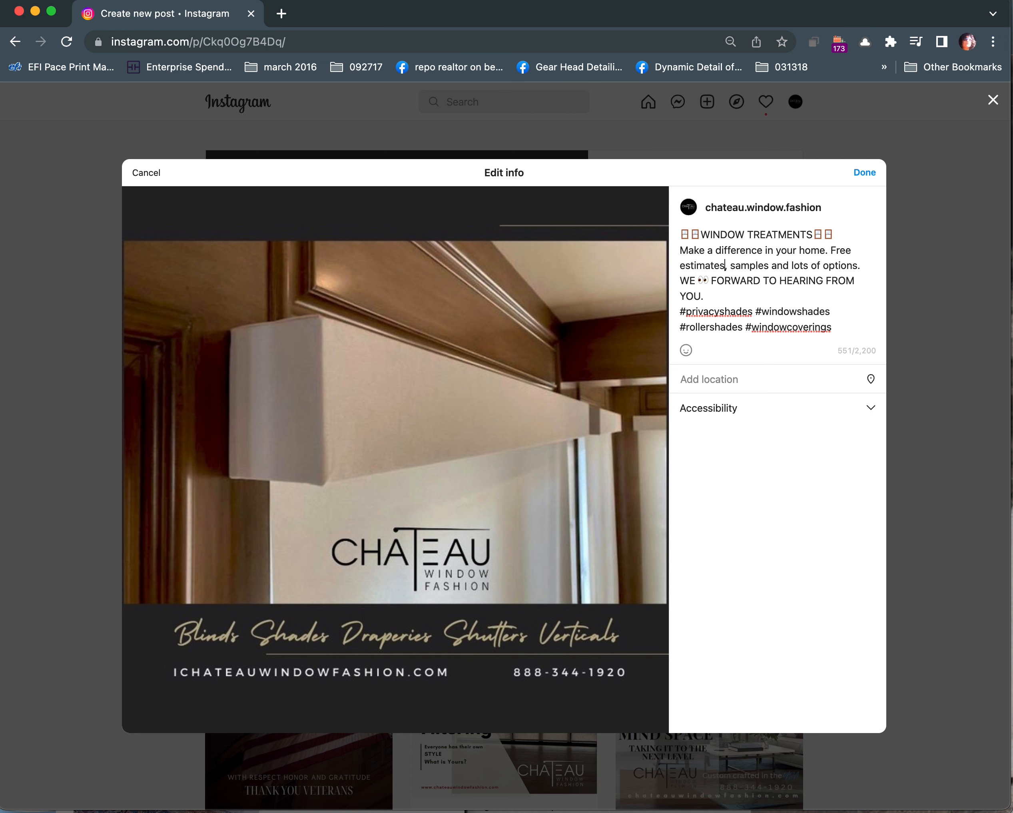
Extend 'Free estimates' with 'at your office or home' in the caption
text(at your)
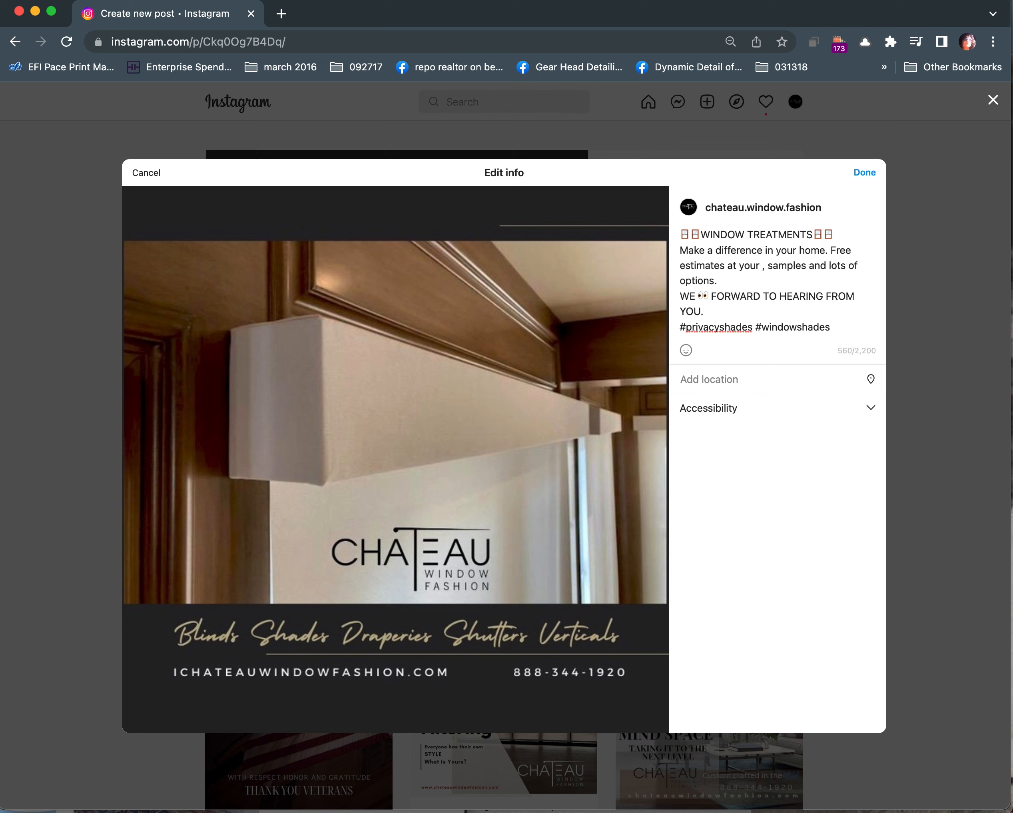
text(office or home)
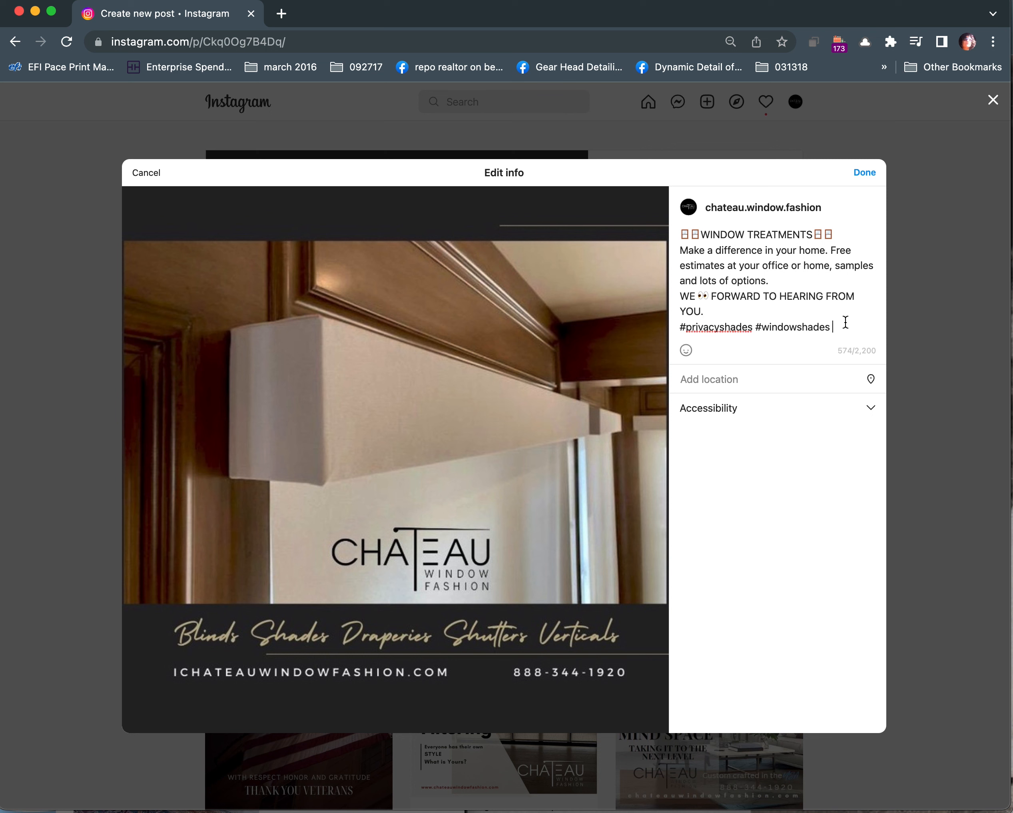
Adjust the hashtags, keeping #rollershades and #windowcoverings and adding #chateau
text(#rollershades #windowcoverings)
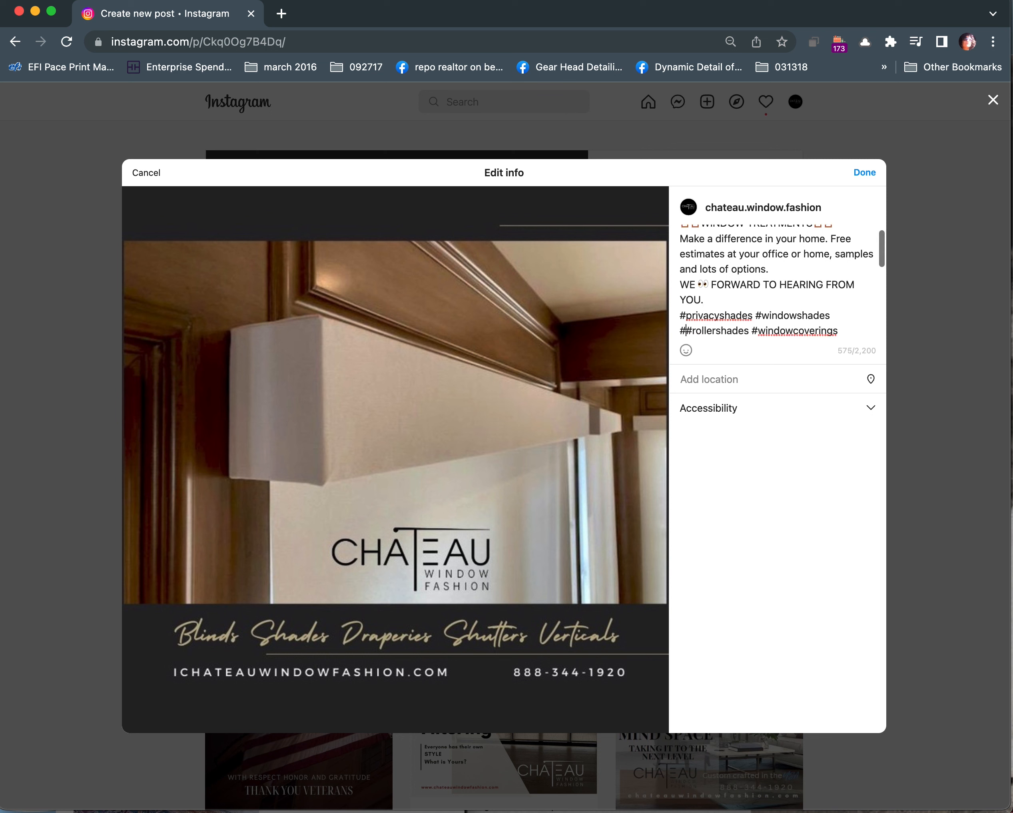
text(#cheateau #rollershades)
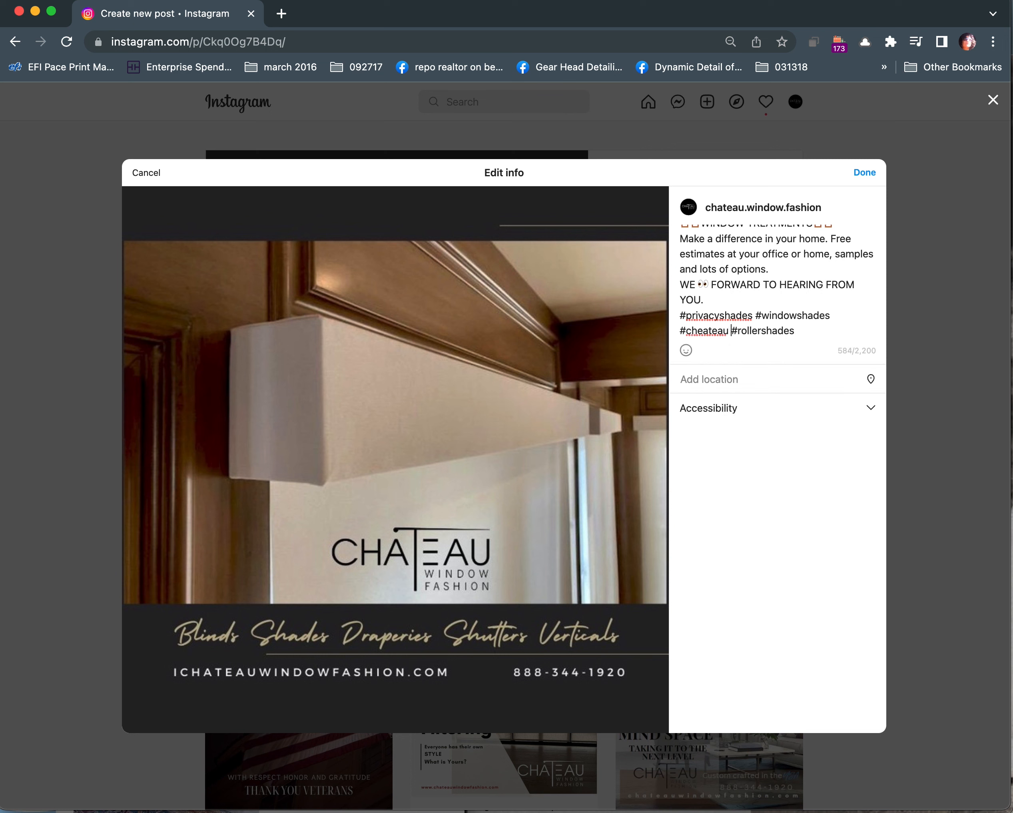
text(#windowcoverings)
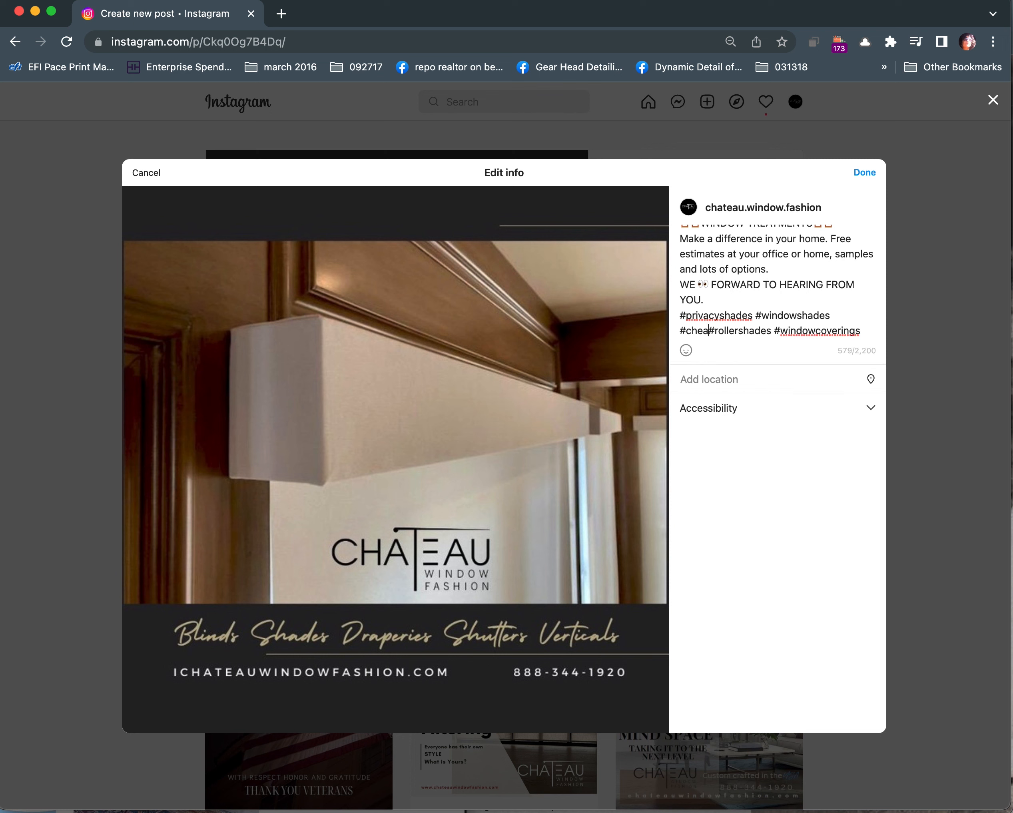
text(#chateau)
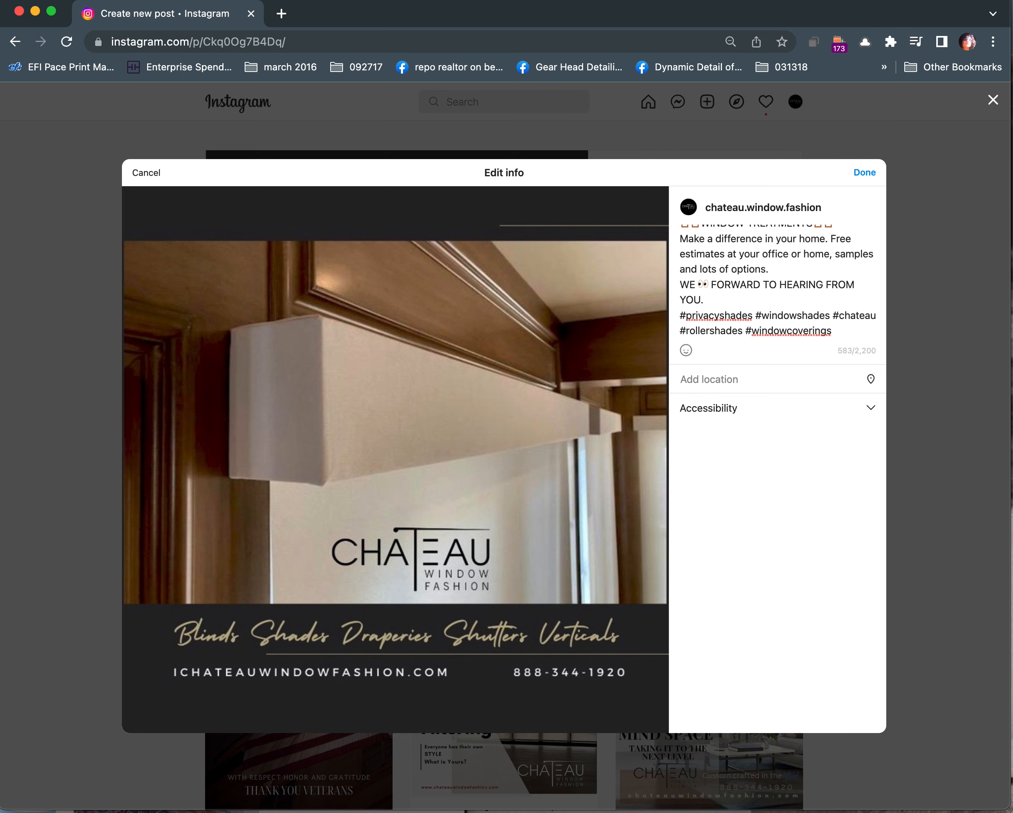